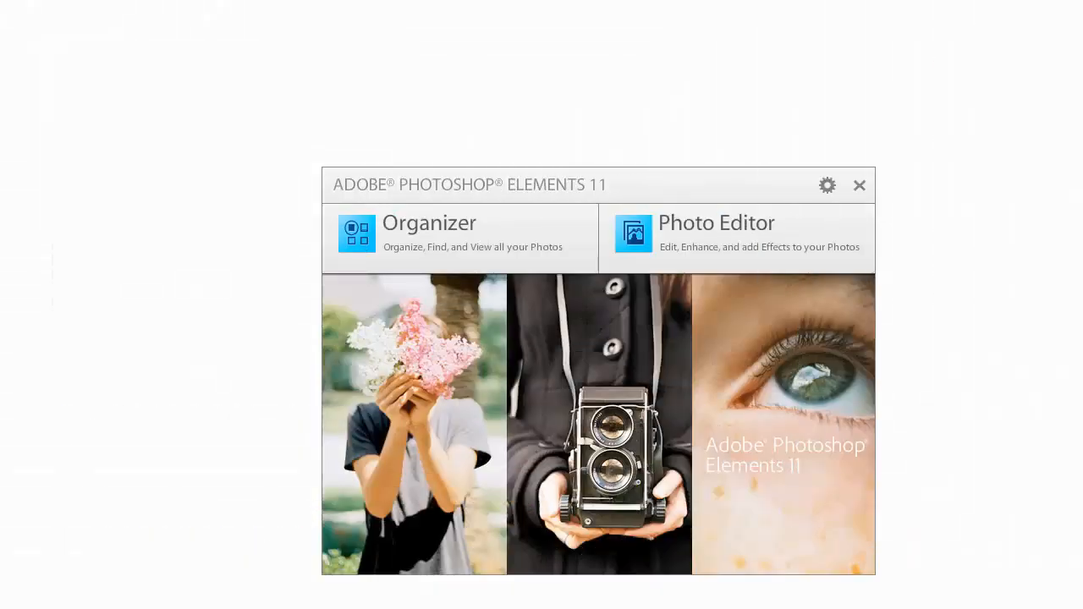
mouse_move(601, 273)
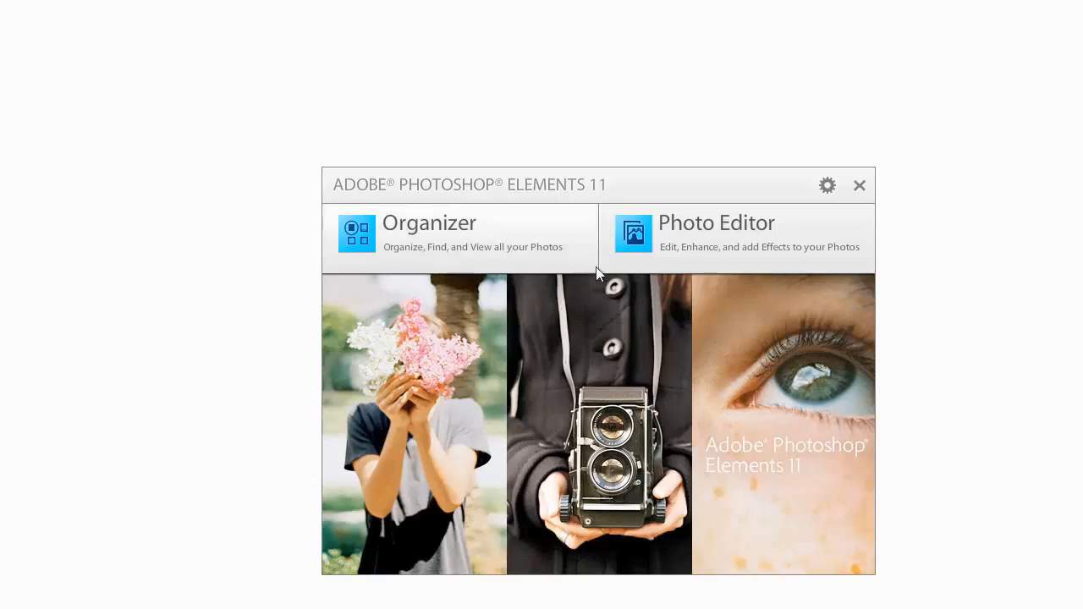
Launch the Photo Editor from the welcome screen and wait for Expert mode.
left_click(715, 223)
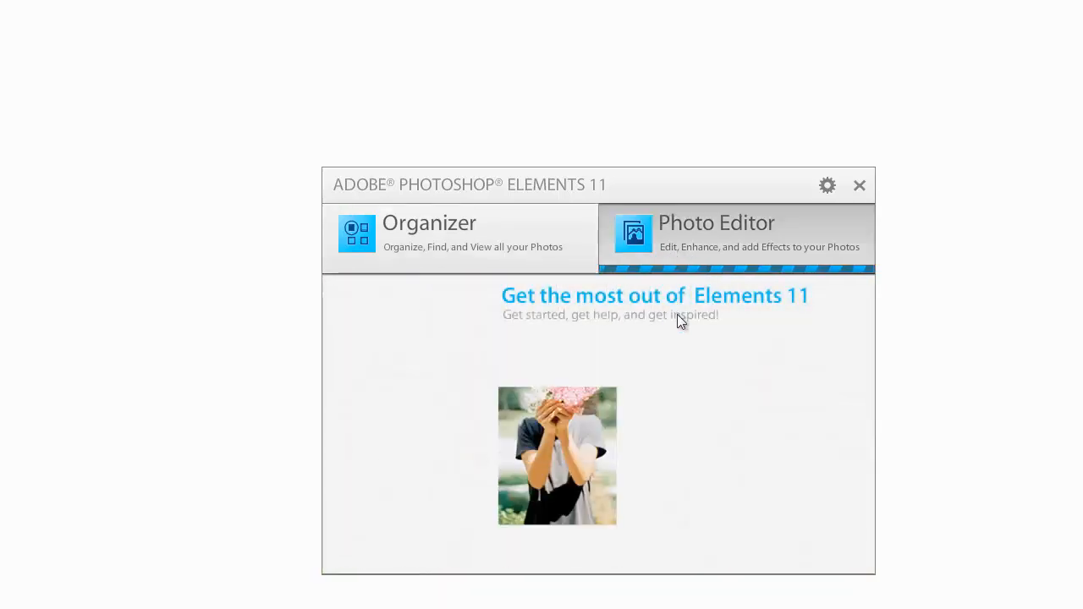
left_click(716, 223)
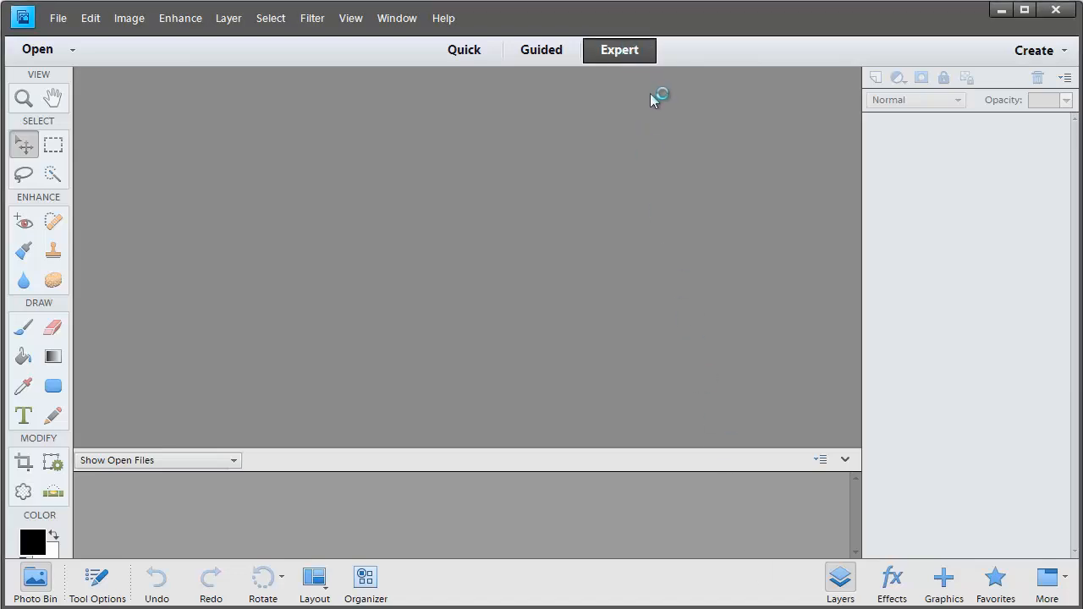
mouse_move(81, 77)
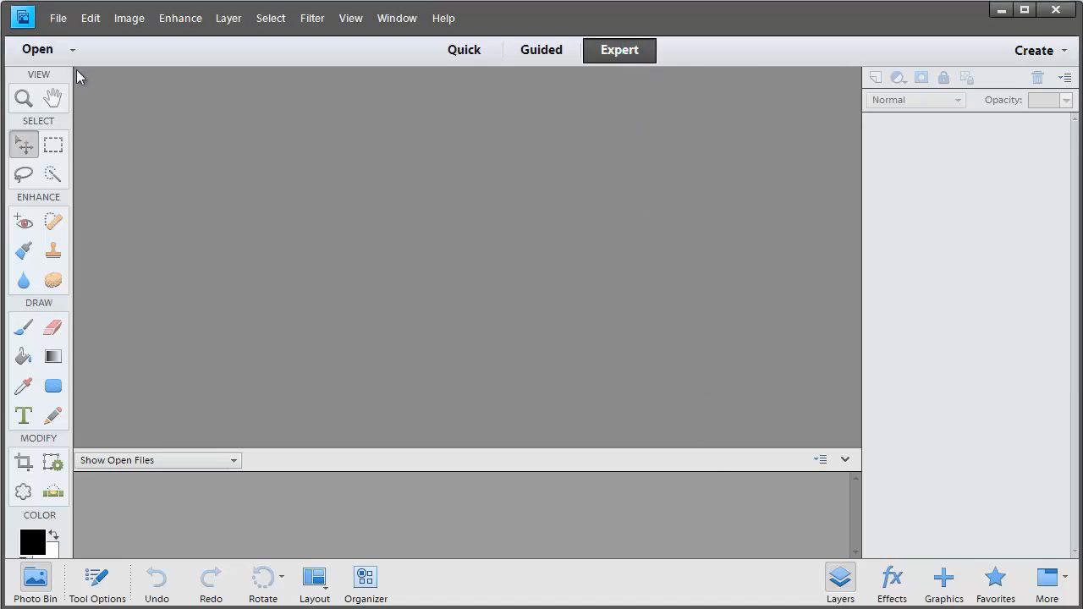
mouse_move(93, 76)
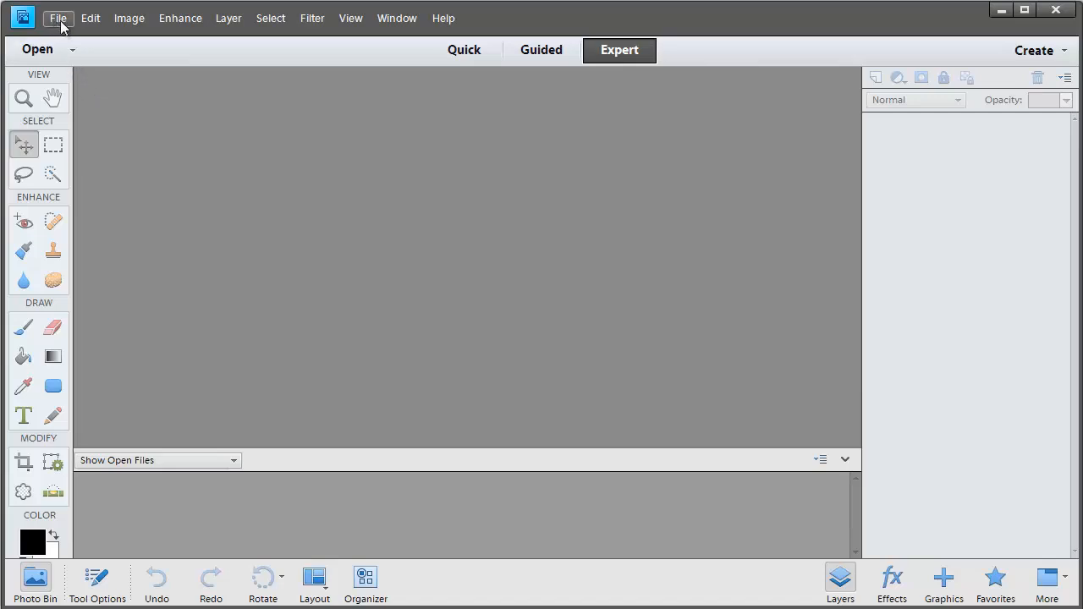
Make a new blank file 3 in by 4 in, resolution 300, white background.
left_click(60, 17)
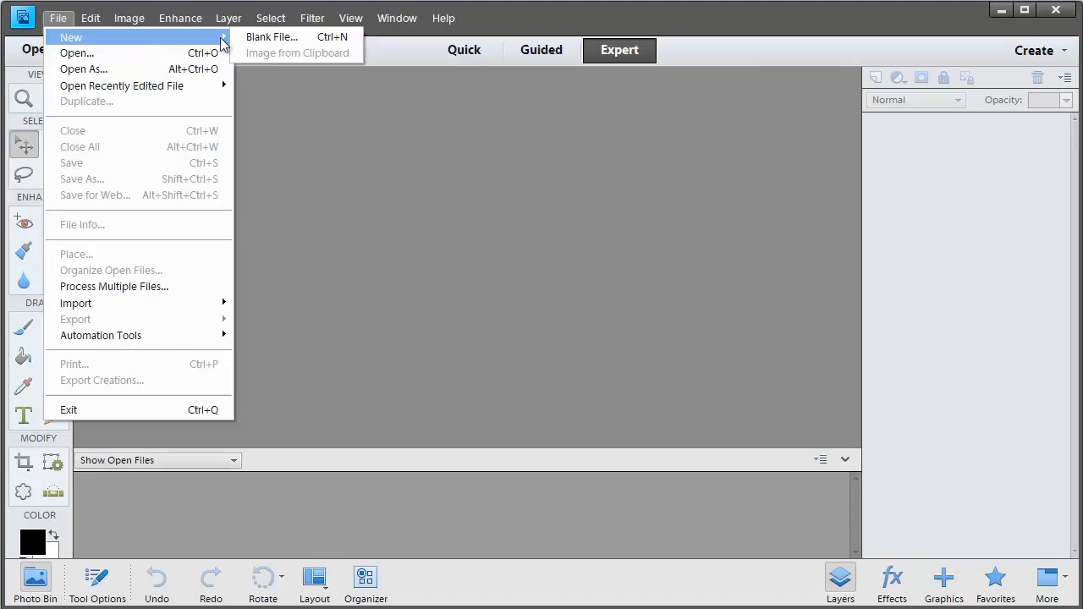
left_click(270, 36)
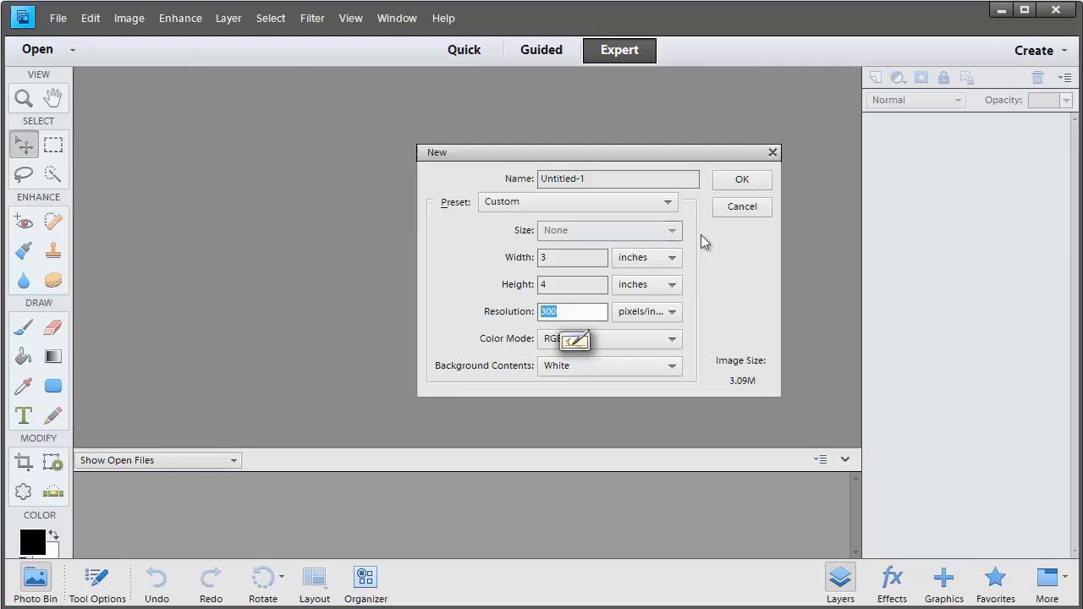
mouse_move(720, 319)
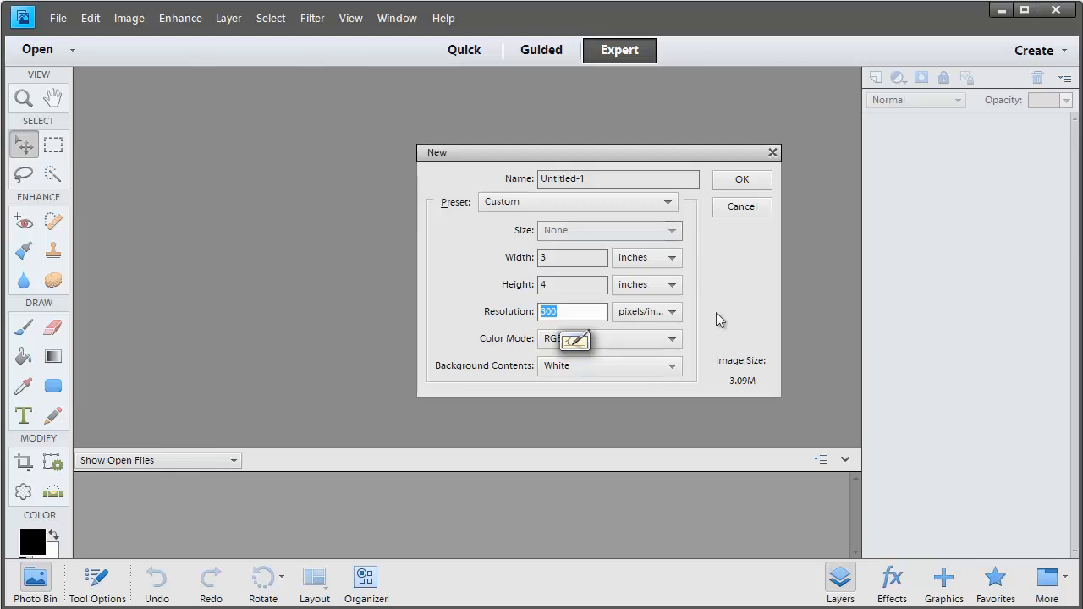
left_click(741, 178)
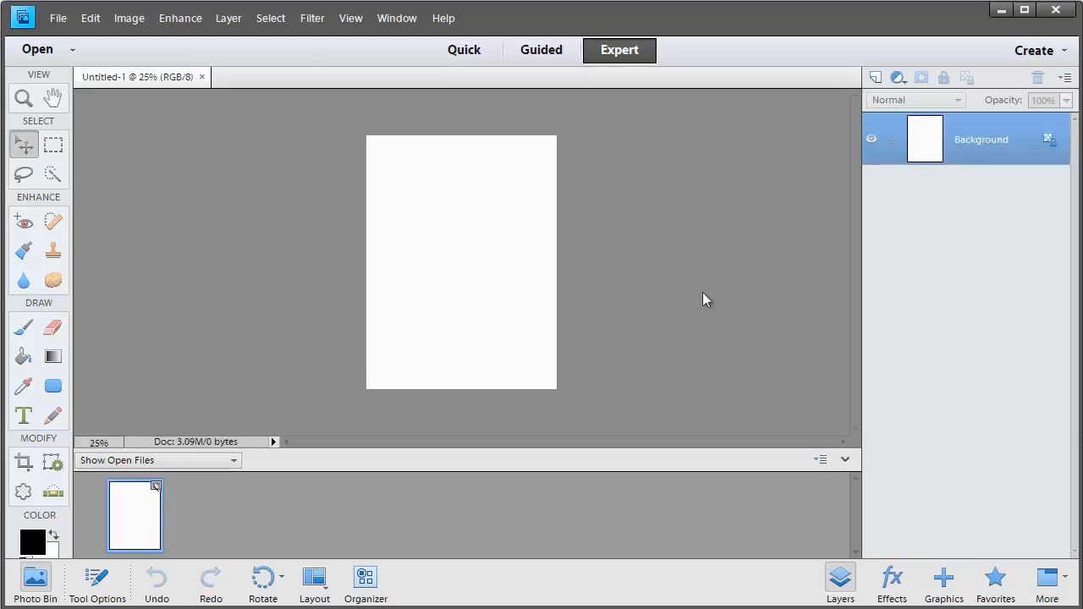
mouse_move(633, 432)
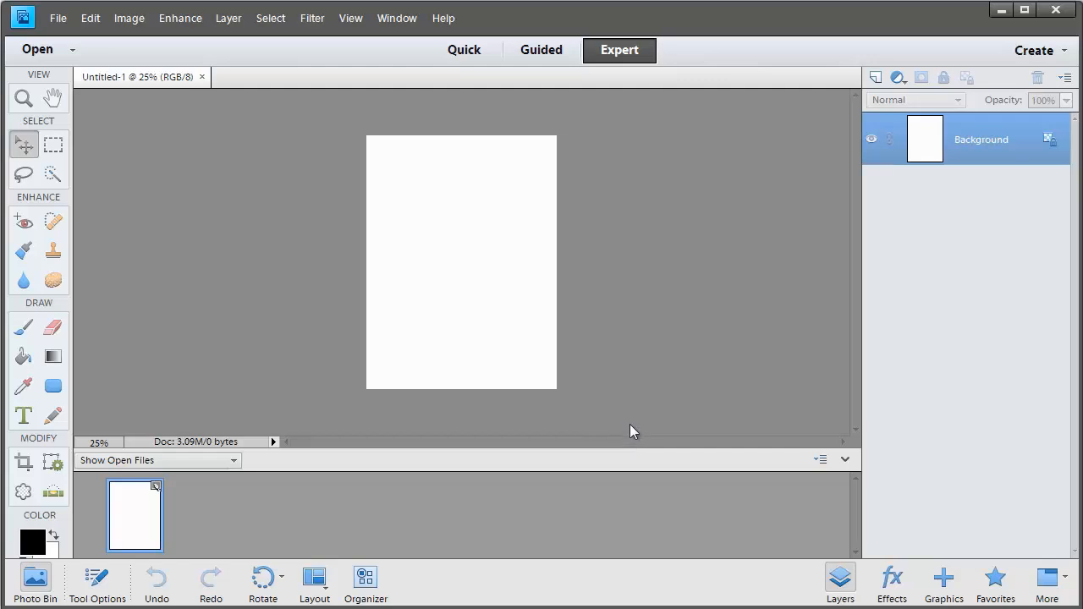
mouse_move(635, 453)
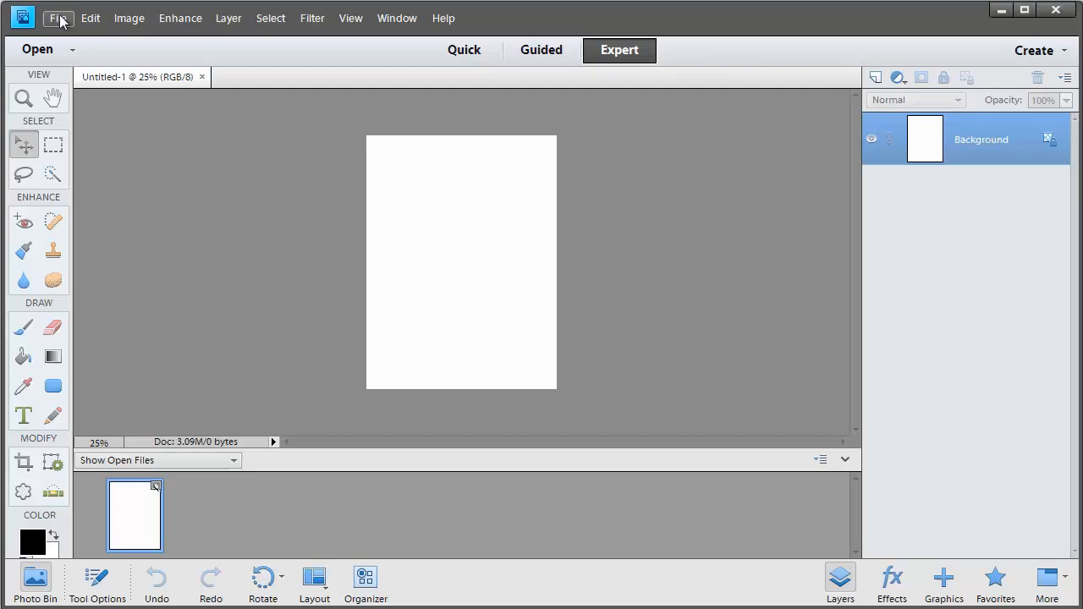
Save the card as a Photoshop file, replacing project life 3x4.psd on the Desktop.
left_click(58, 17)
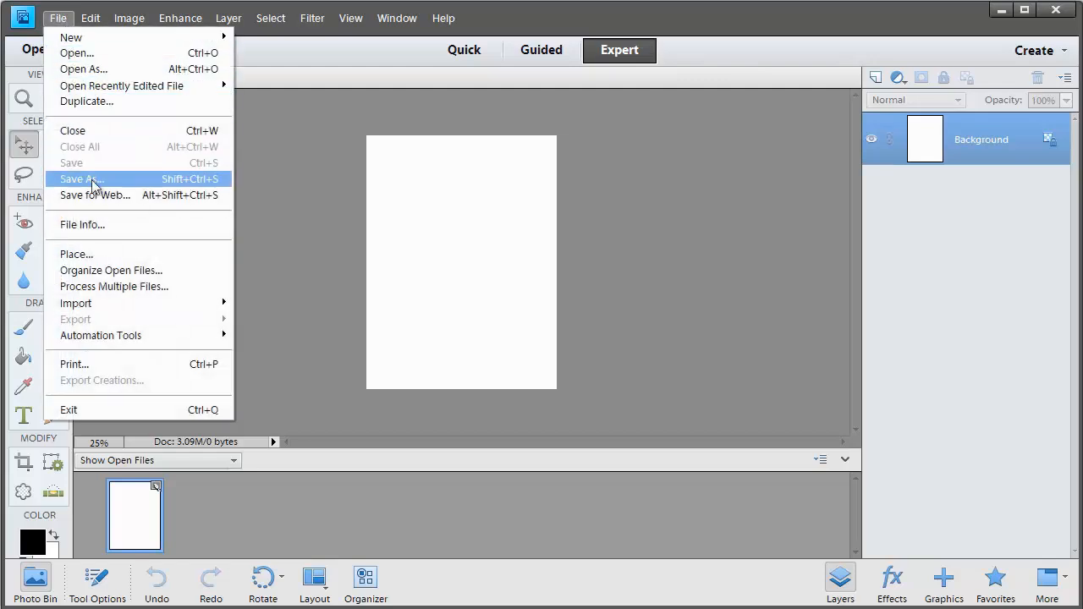
left_click(77, 179)
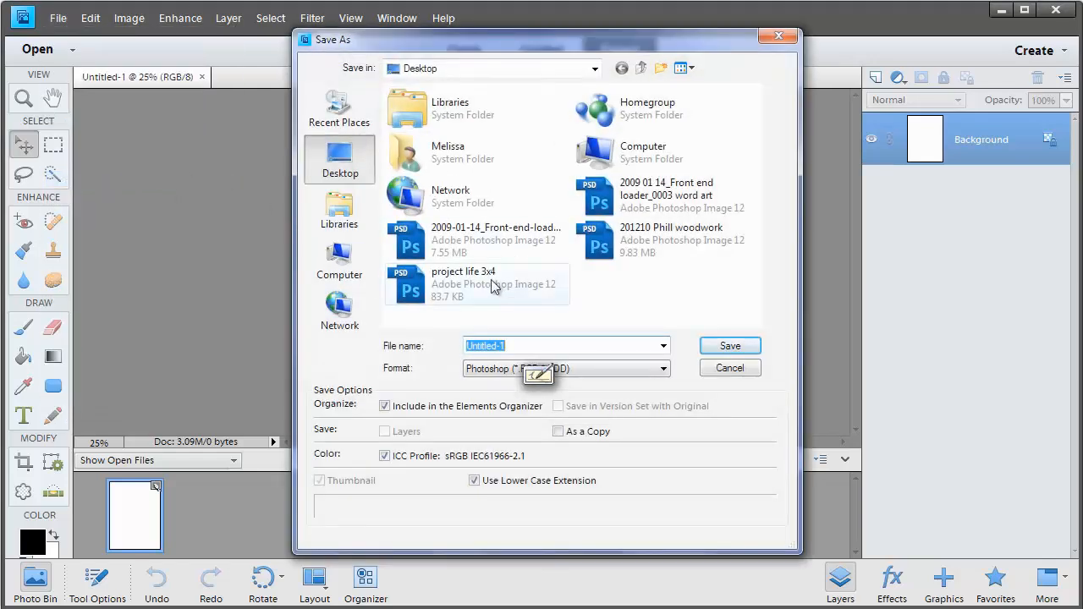
left_click(476, 283)
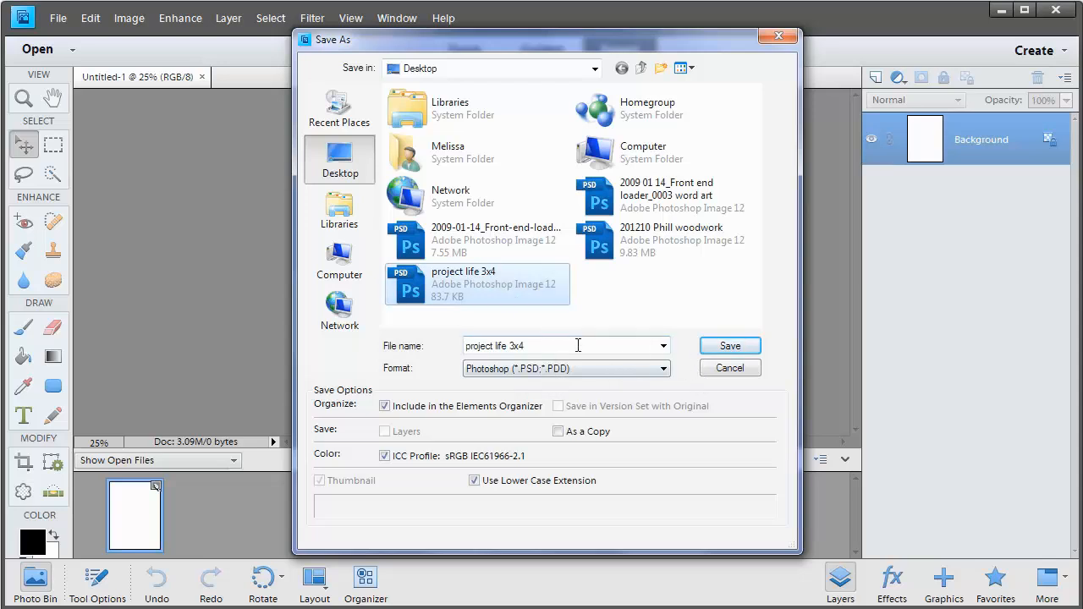
left_click(729, 345)
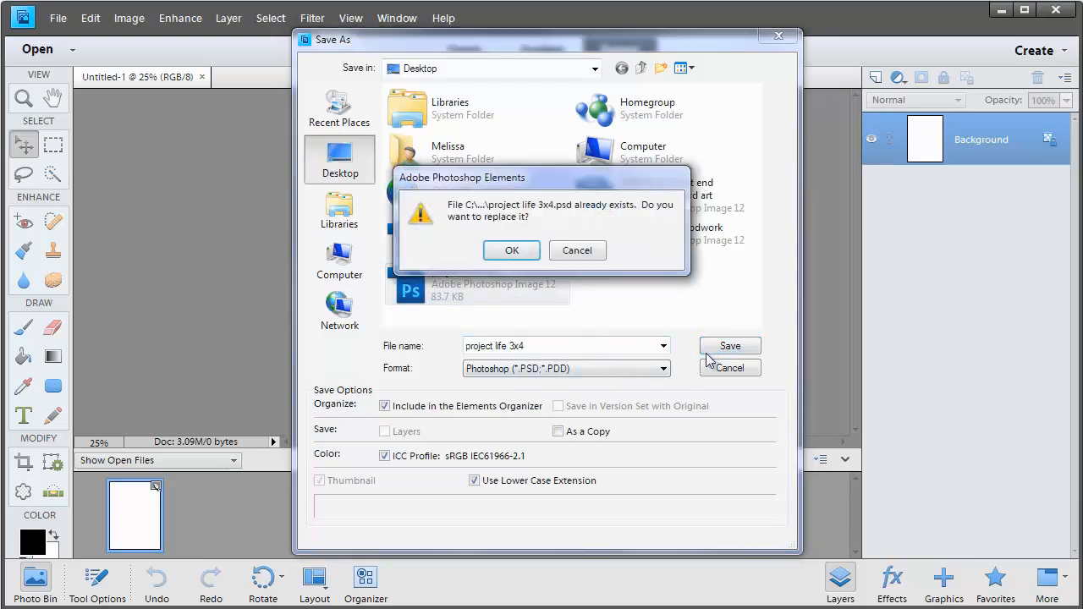
left_click(511, 249)
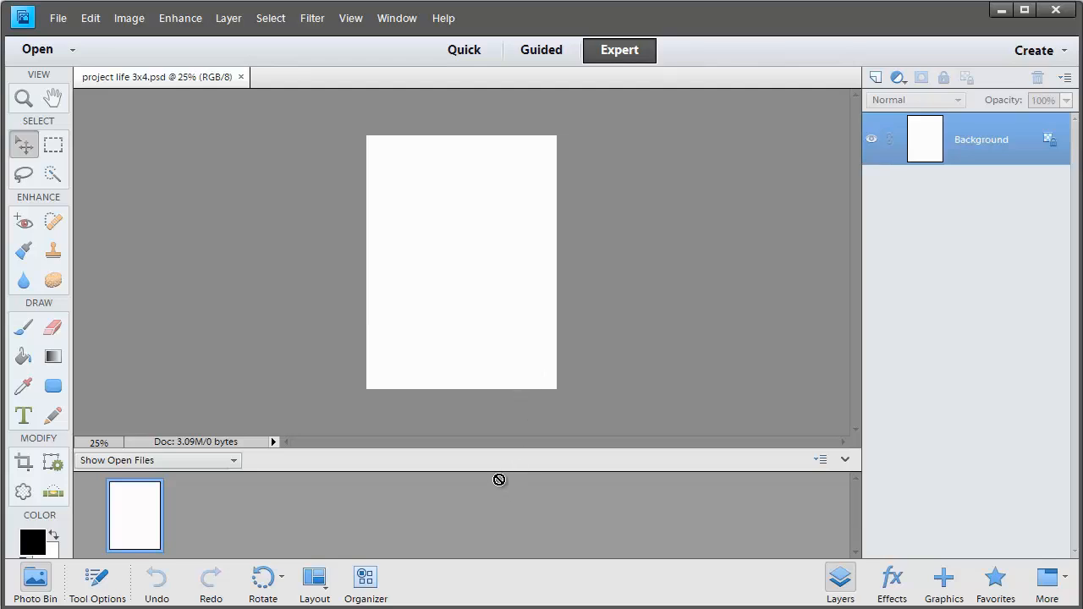
mouse_move(483, 475)
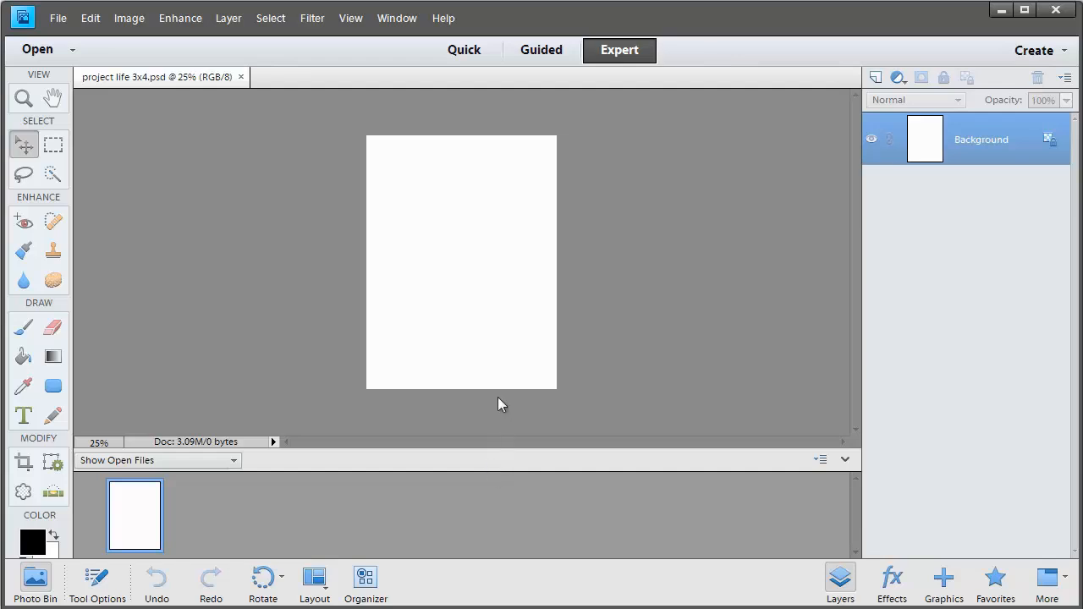
Draw a black rectangle from the card's top-left corner about two-thirds down.
left_click(53, 387)
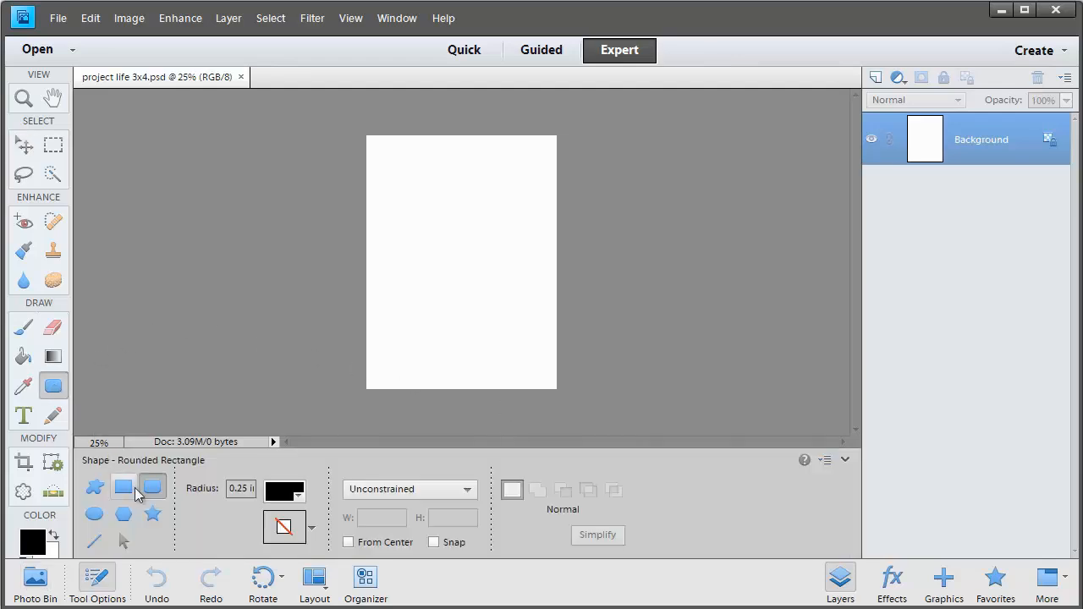
left_click(122, 486)
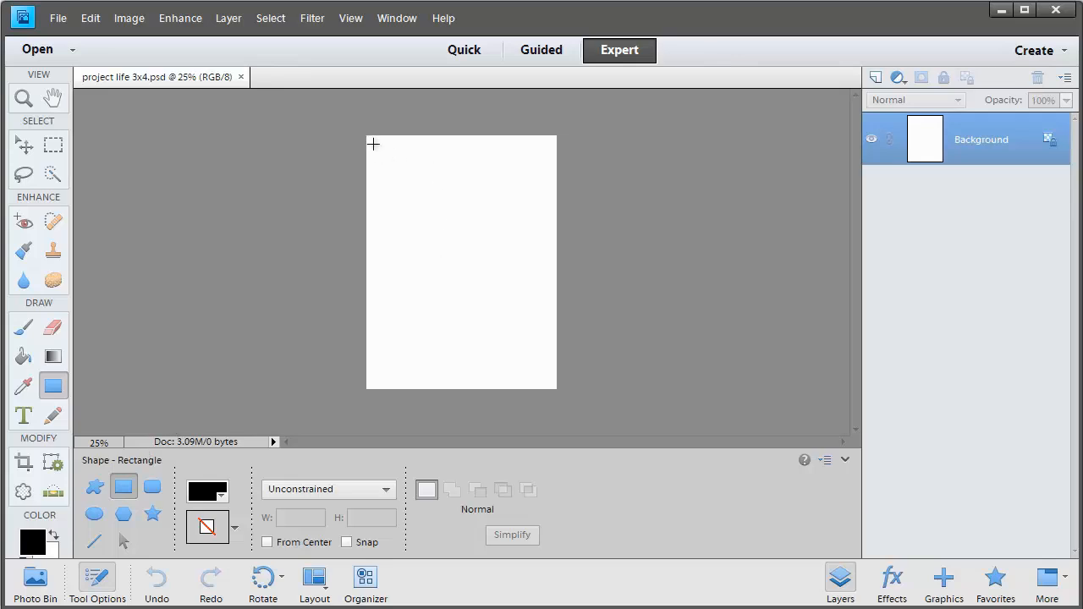
left_click_drag(366, 135, 433, 218)
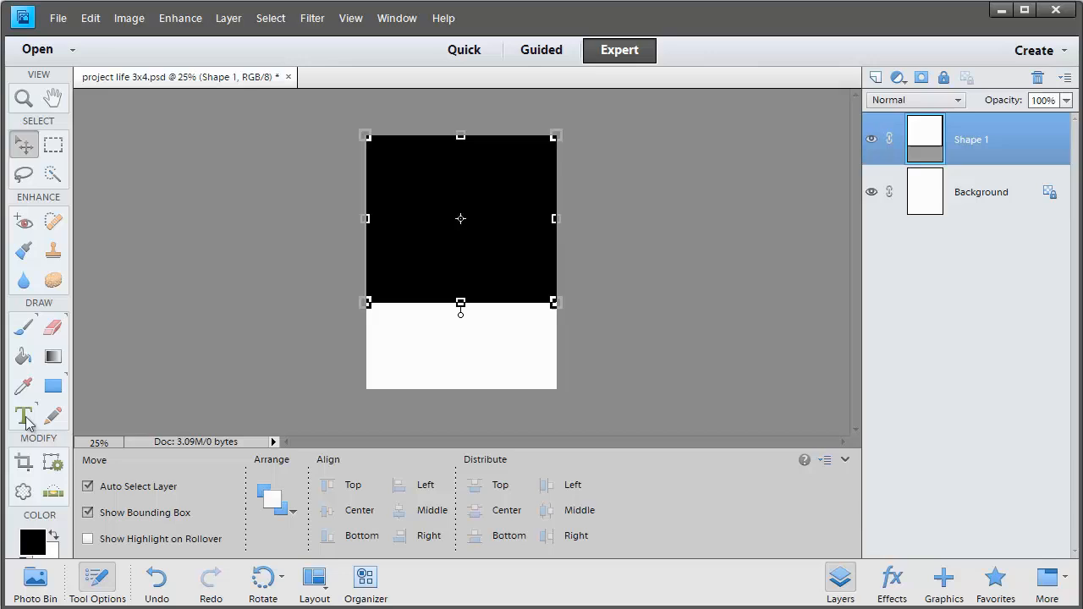
Add a text box below the rectangle with placeholder journalling and commit it.
left_click(22, 415)
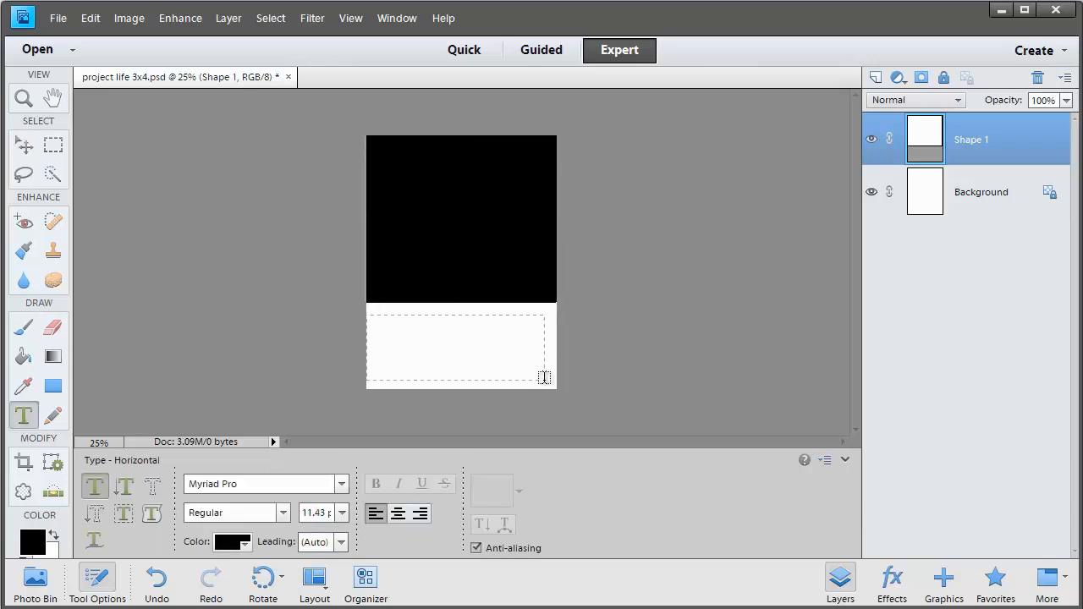
left_click(455, 348)
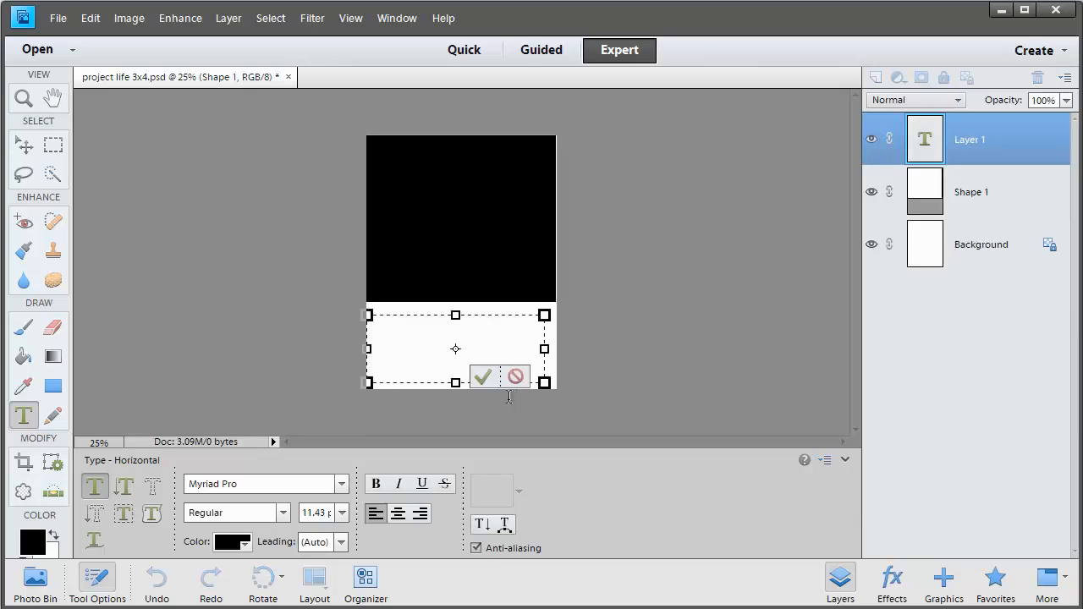
type("journaling here include the date too if you like")
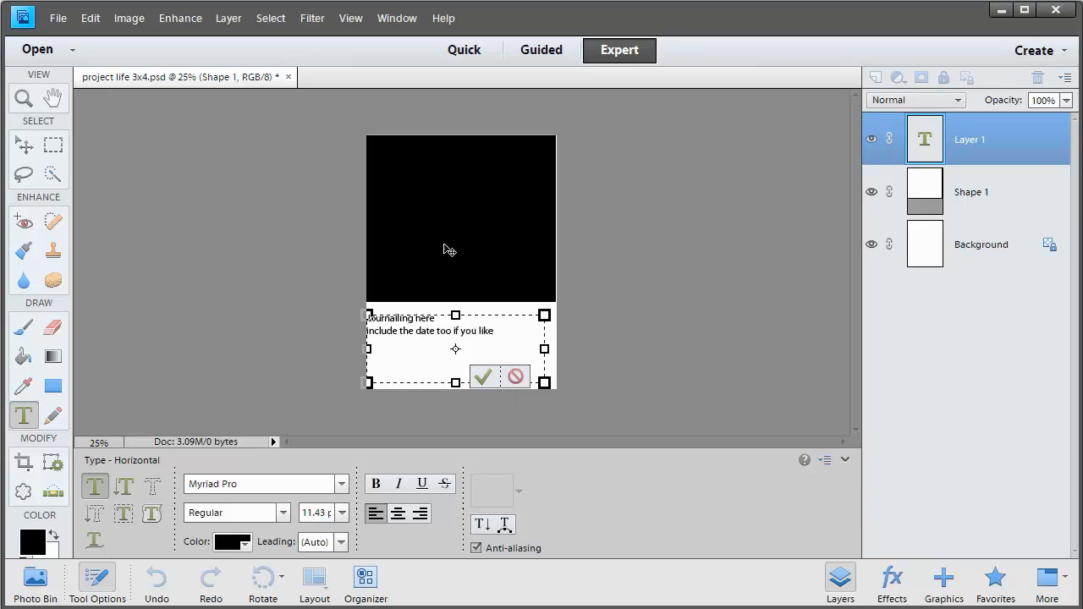
left_click(484, 376)
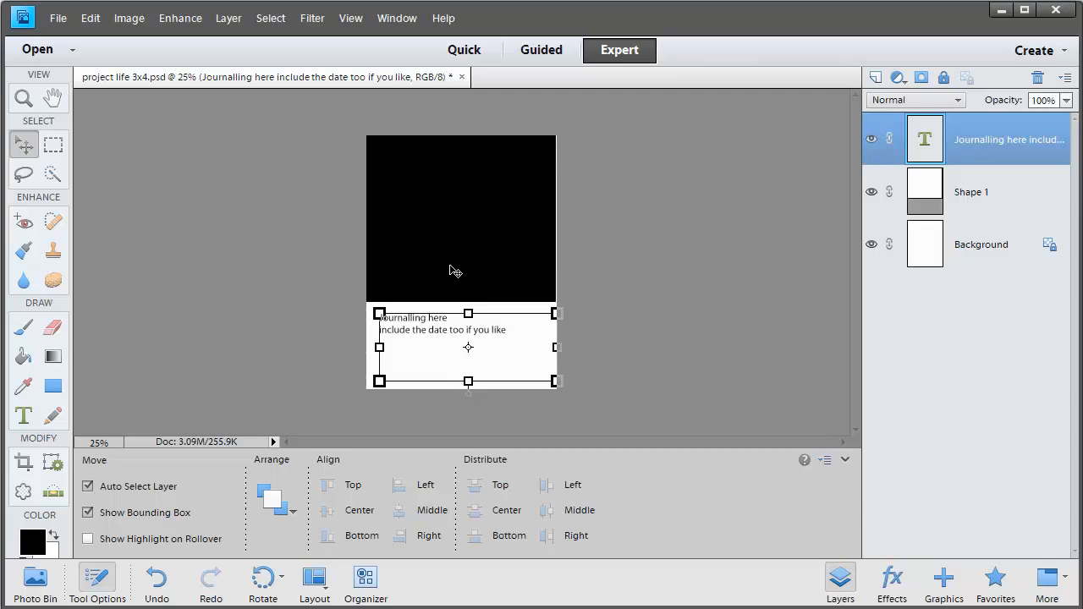
left_click(970, 191)
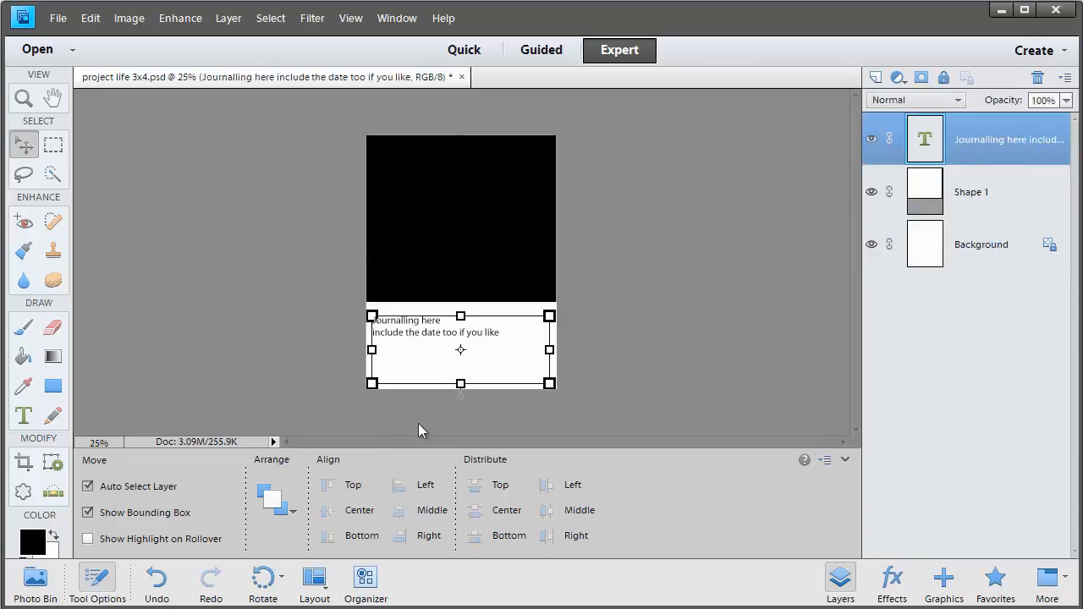
Finish editing the journalling text and select the 'Clip photo to this layer' layer.
left_click(254, 412)
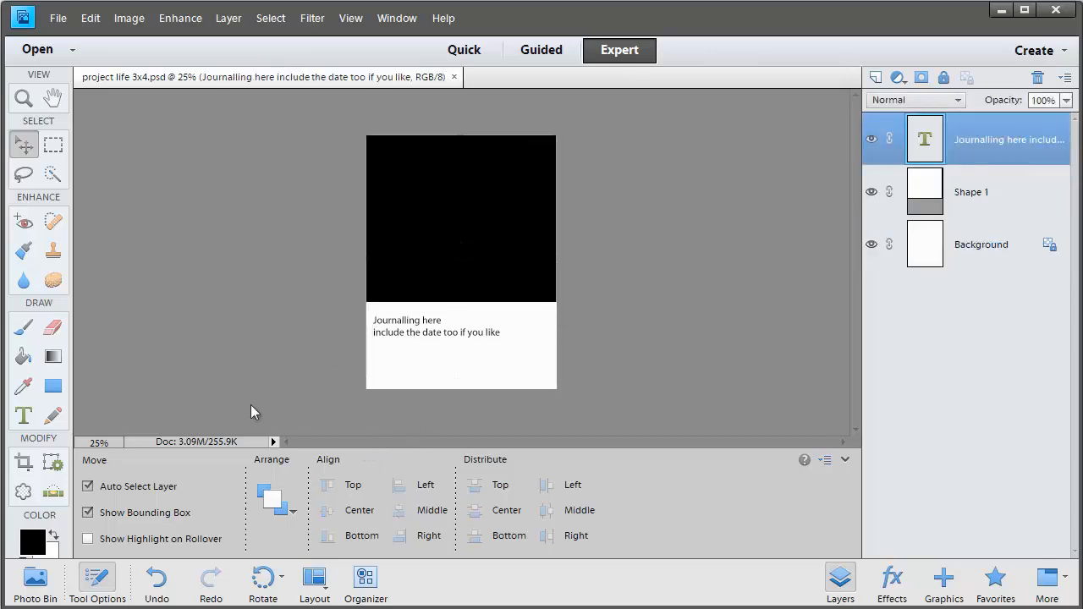
left_click(980, 243)
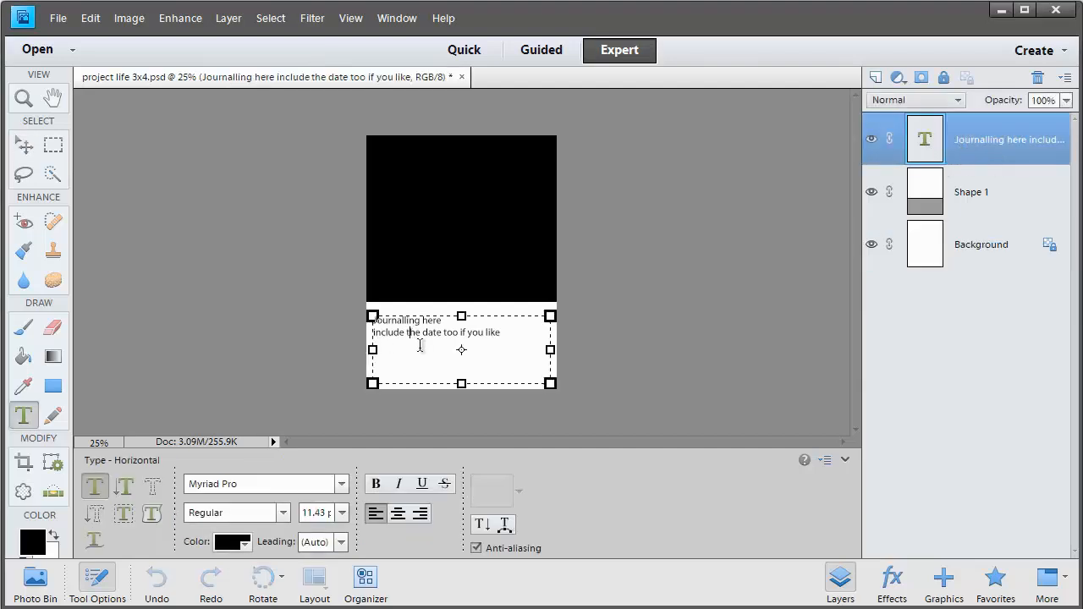
left_click(25, 145)
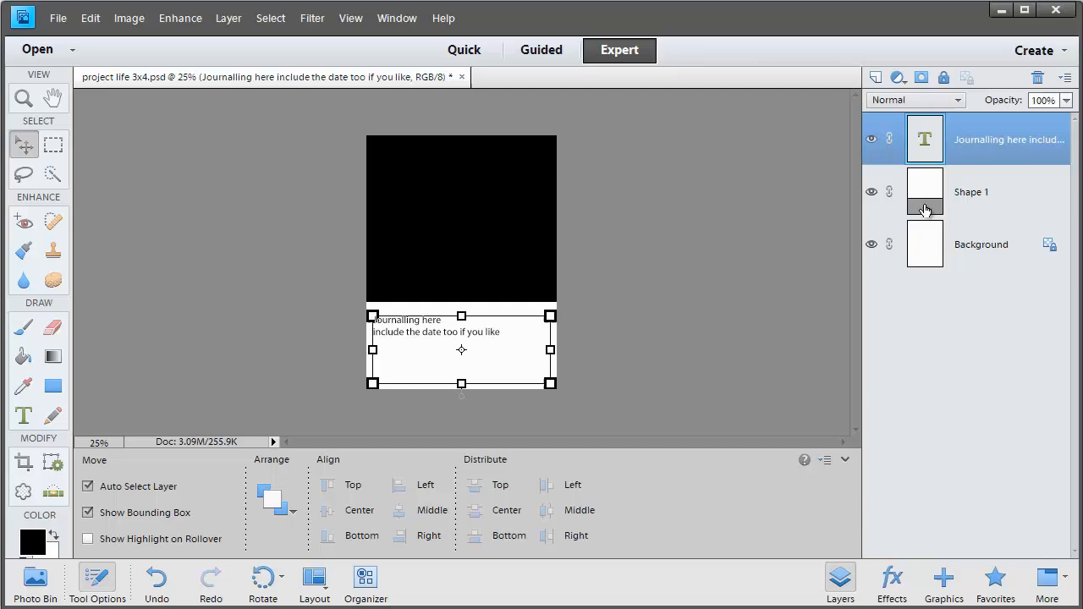
left_click(970, 191)
type("Clip photo to this layer")
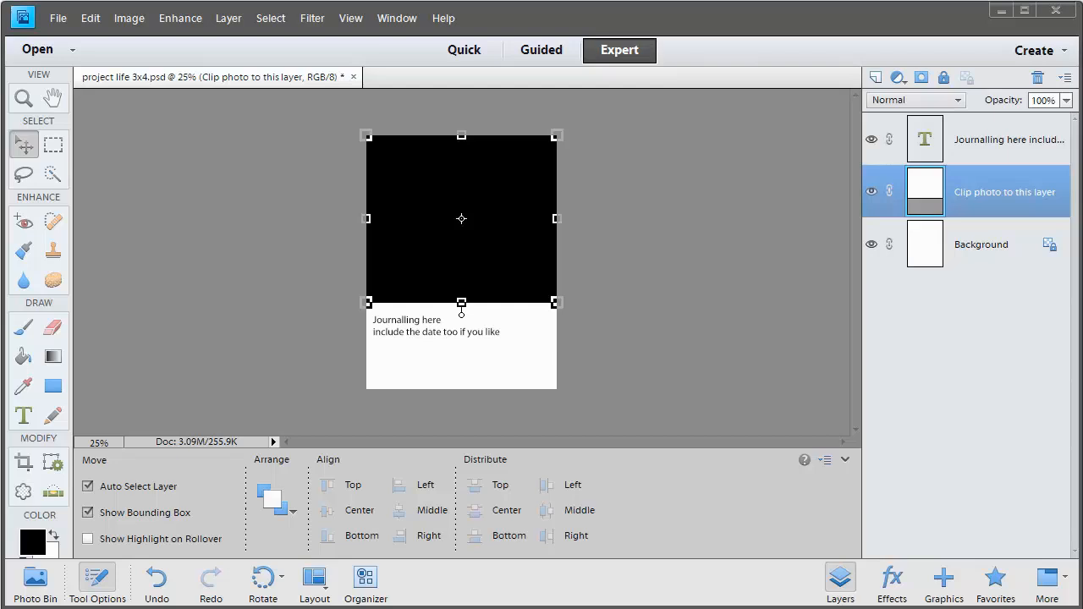
mouse_move(153, 166)
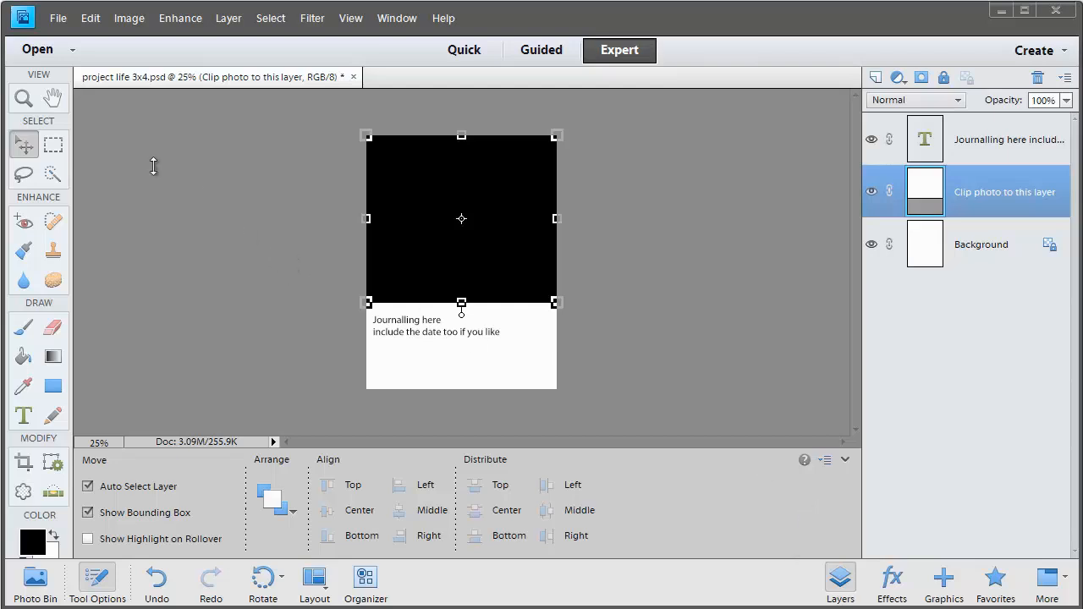
mouse_move(461, 245)
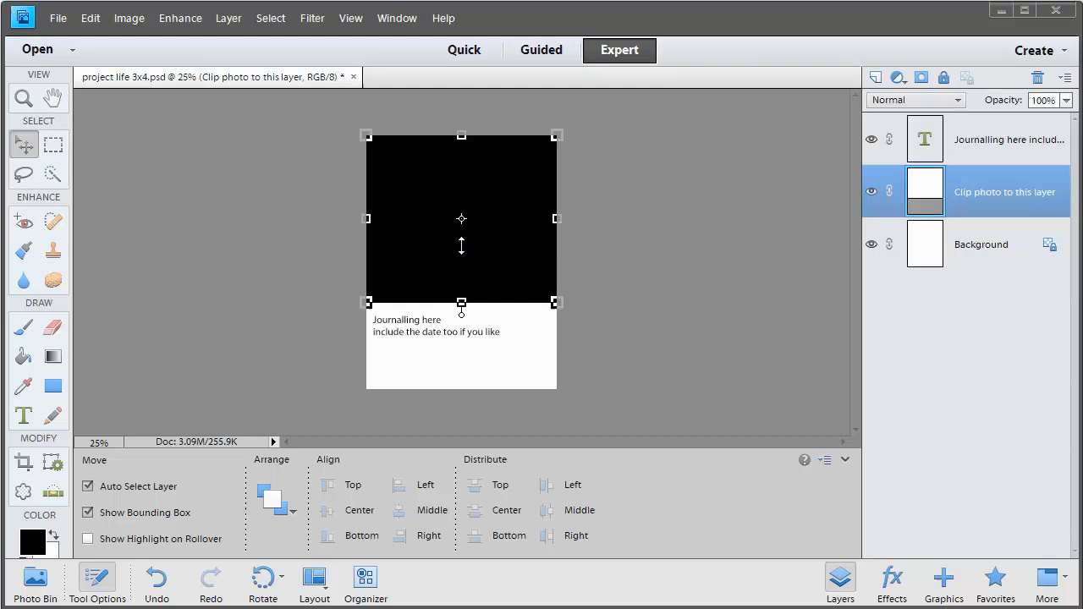
mouse_move(464, 280)
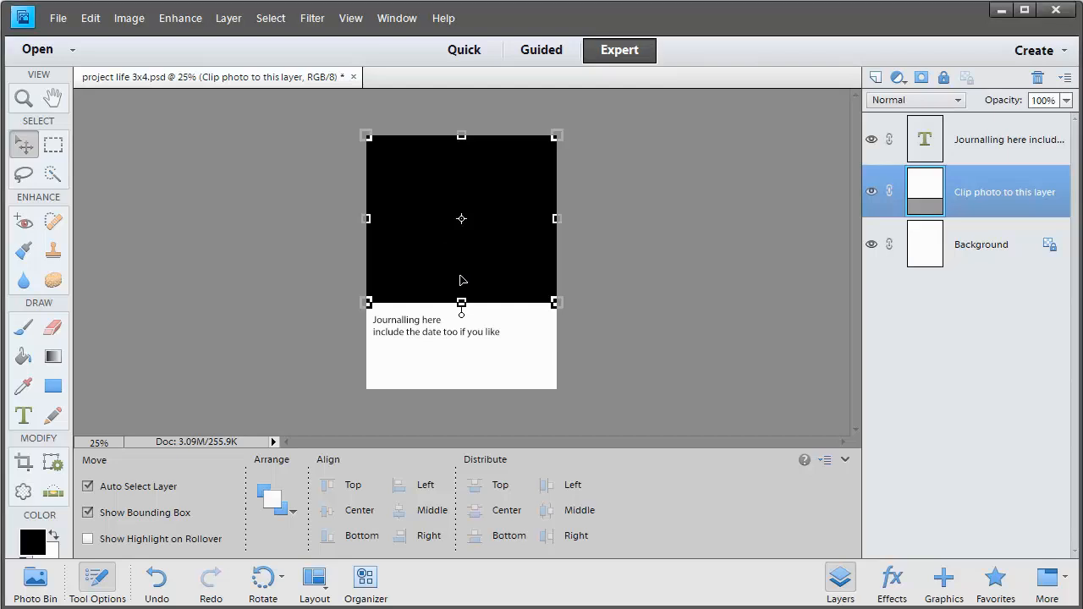
mouse_move(449, 257)
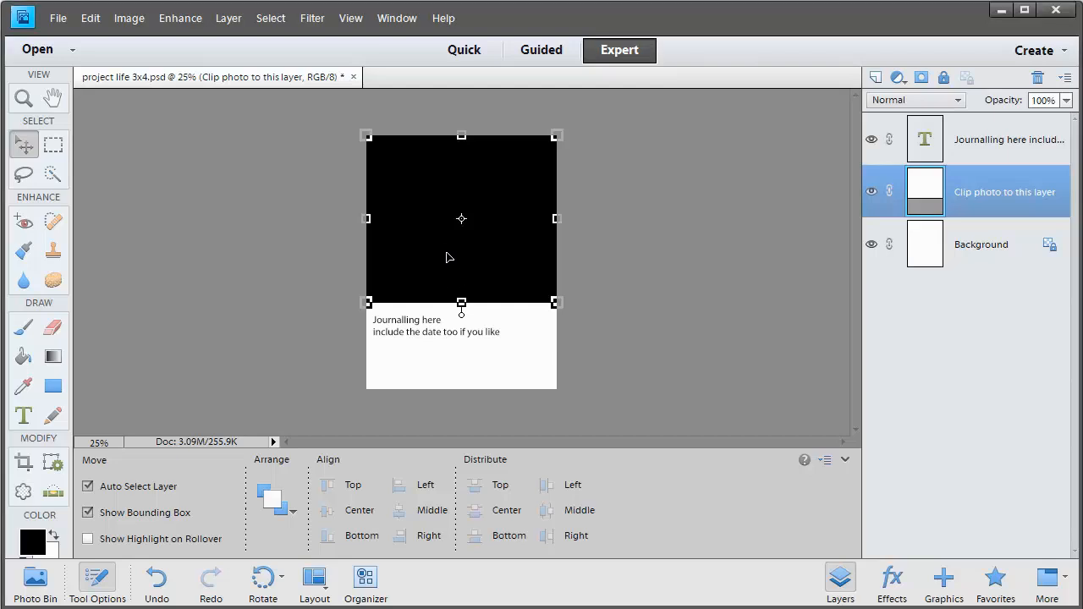
Place the front-end loader JPEG and scale it proportionally across the top box.
left_click(59, 18)
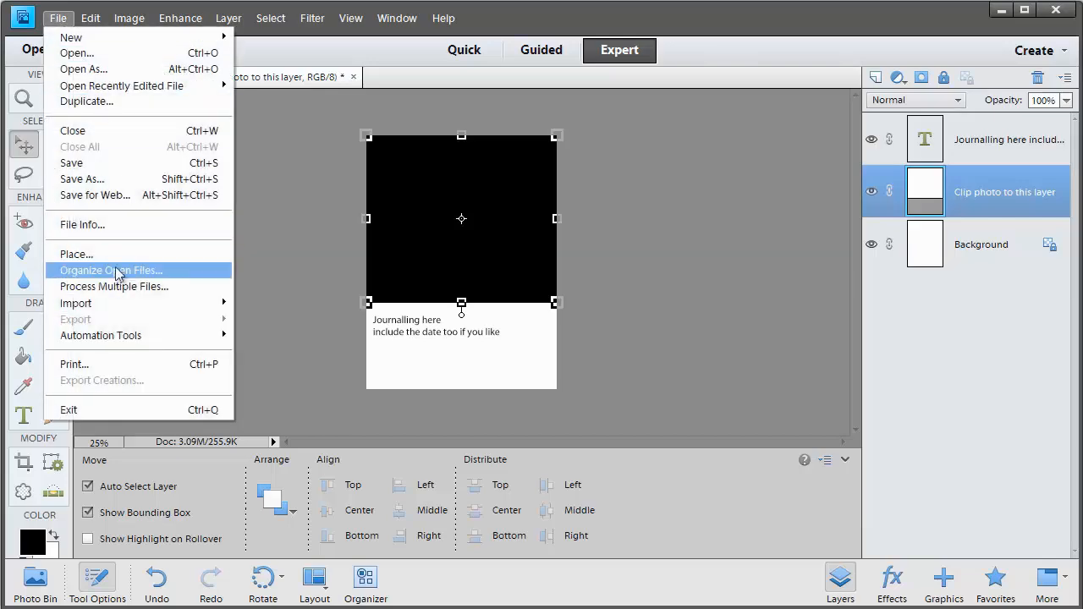
left_click(77, 253)
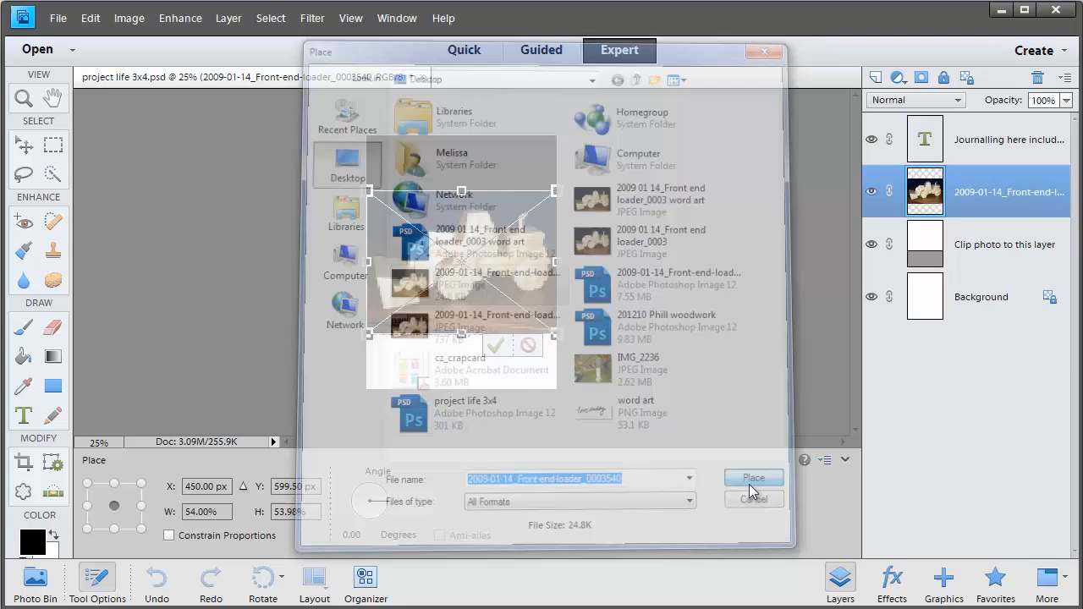
left_click(753, 477)
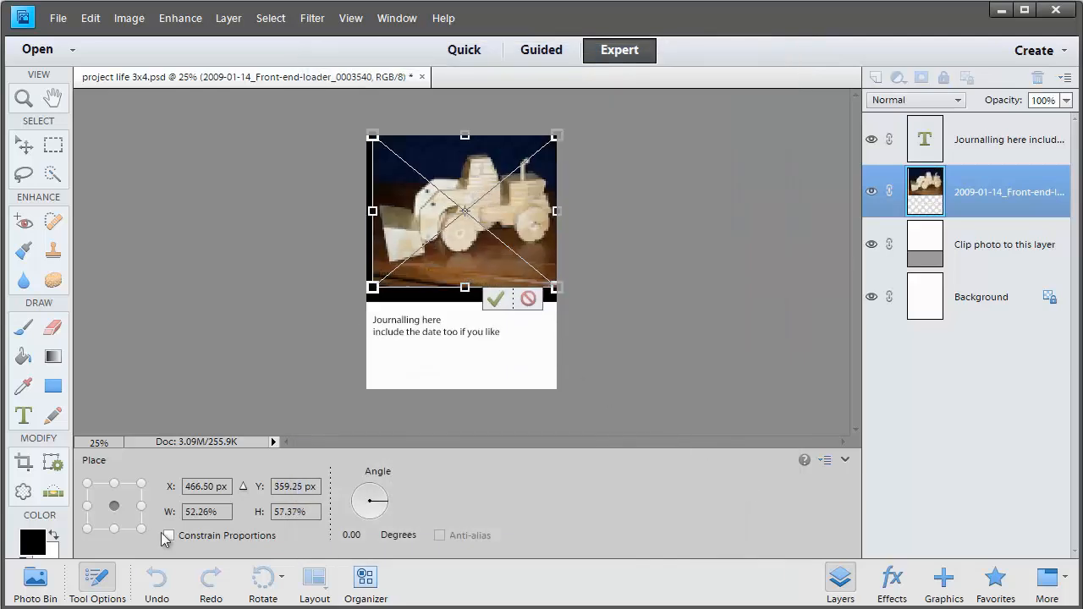
left_click(169, 535)
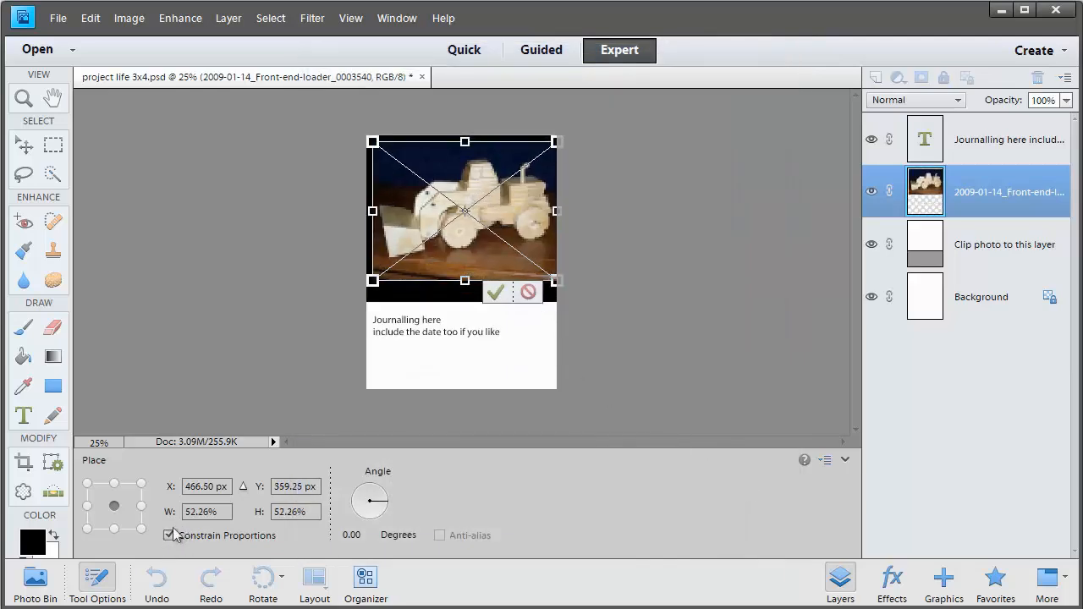
left_click_drag(372, 280, 345, 302)
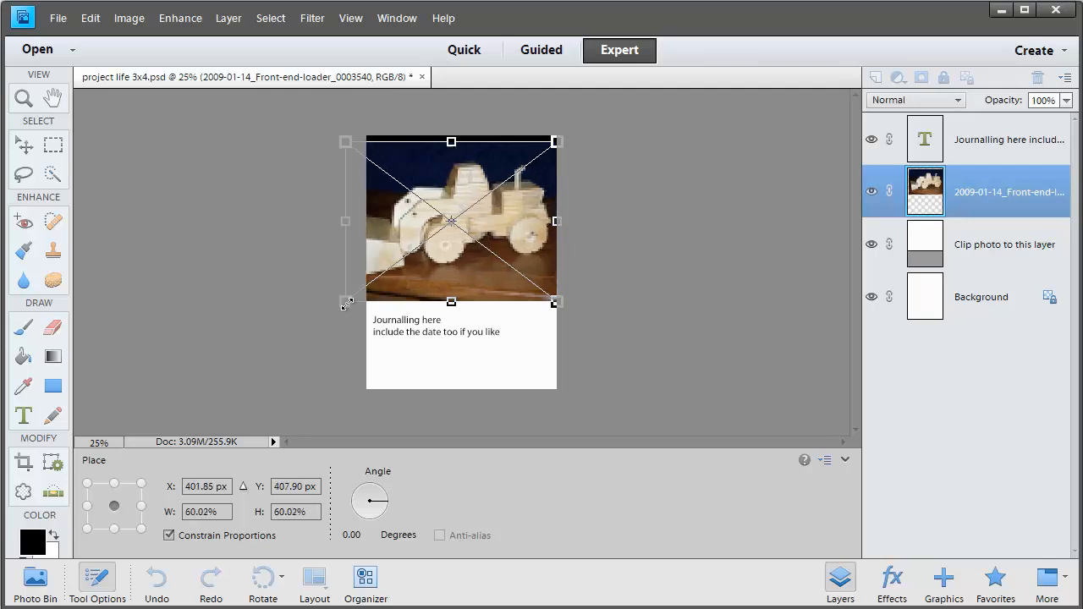
left_click_drag(345, 302, 373, 281)
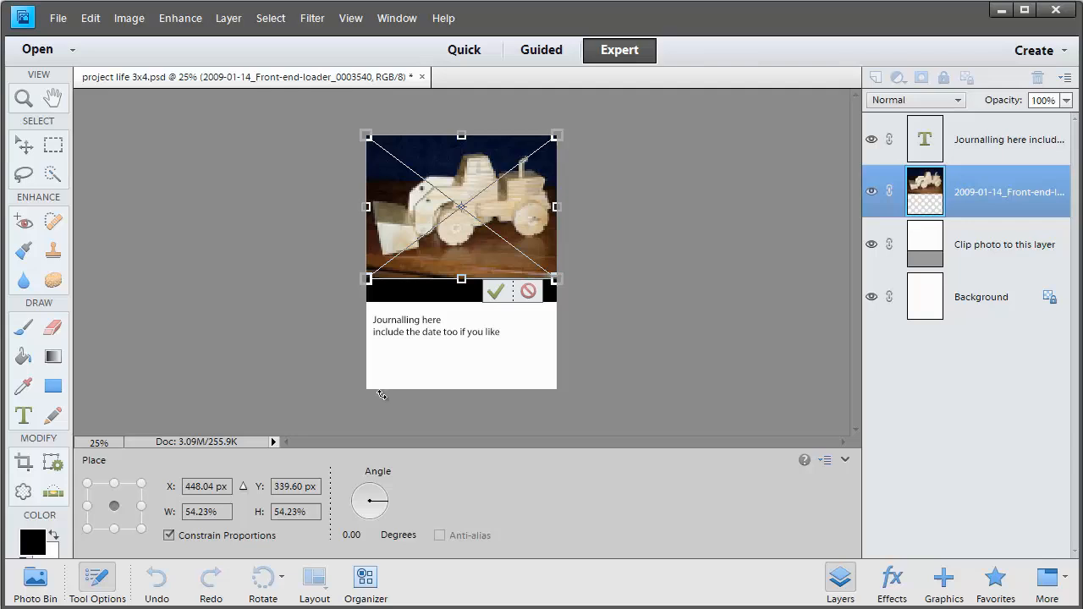
left_click(496, 291)
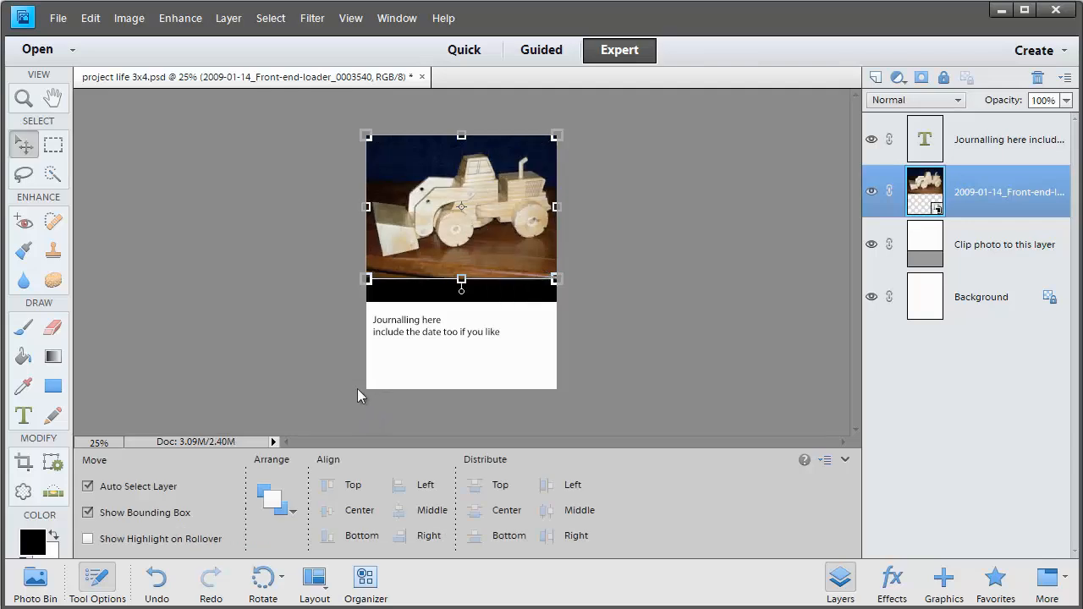
mouse_move(364, 418)
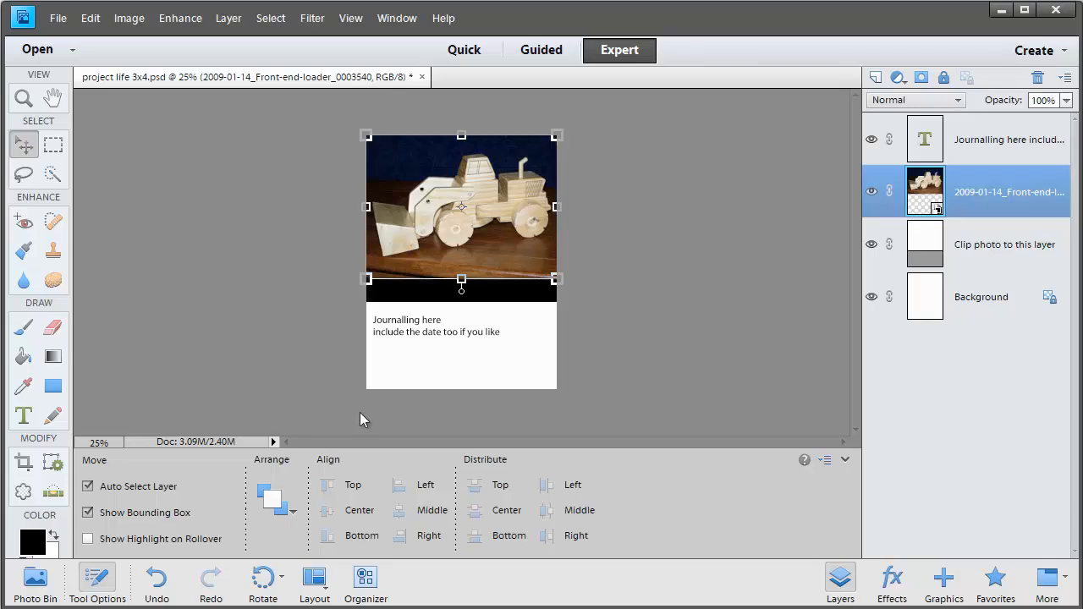
Switch between the photo and placeholder layers to clip the loader photo inside the box.
left_click(1004, 245)
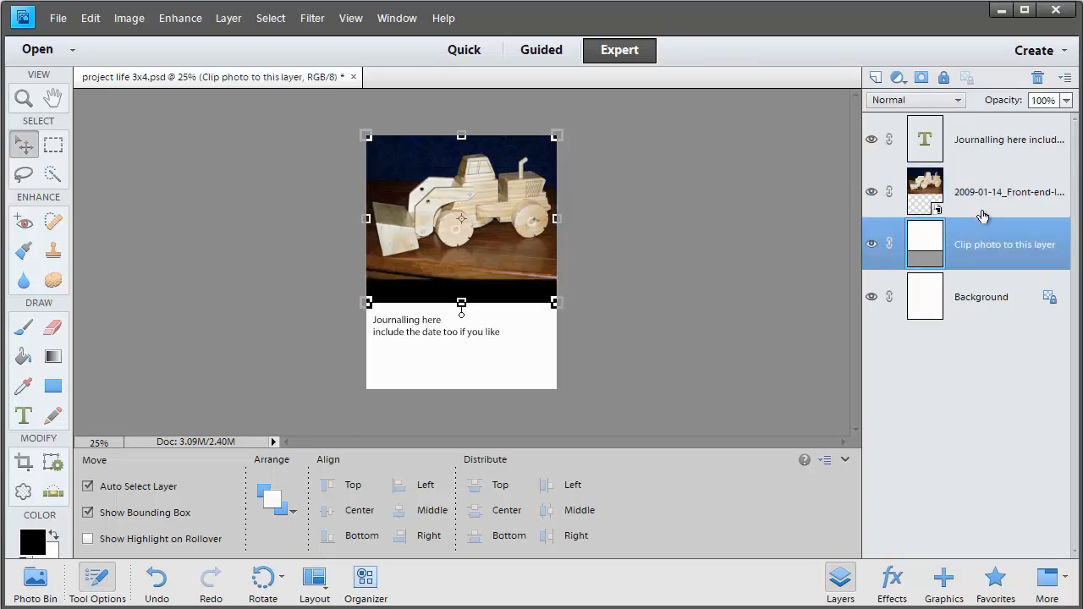
left_click(1008, 191)
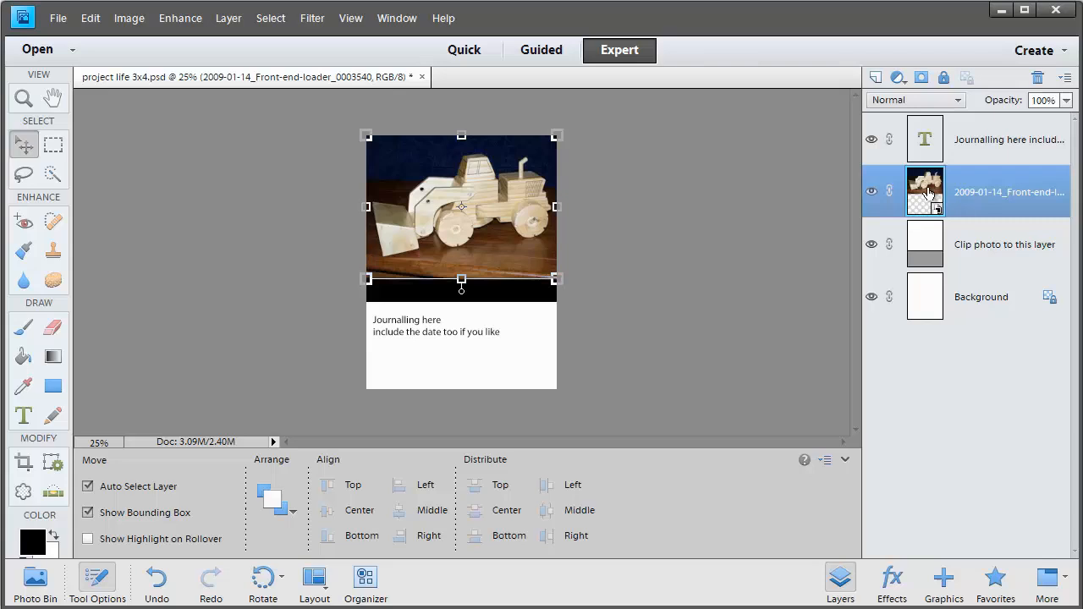
mouse_move(932, 237)
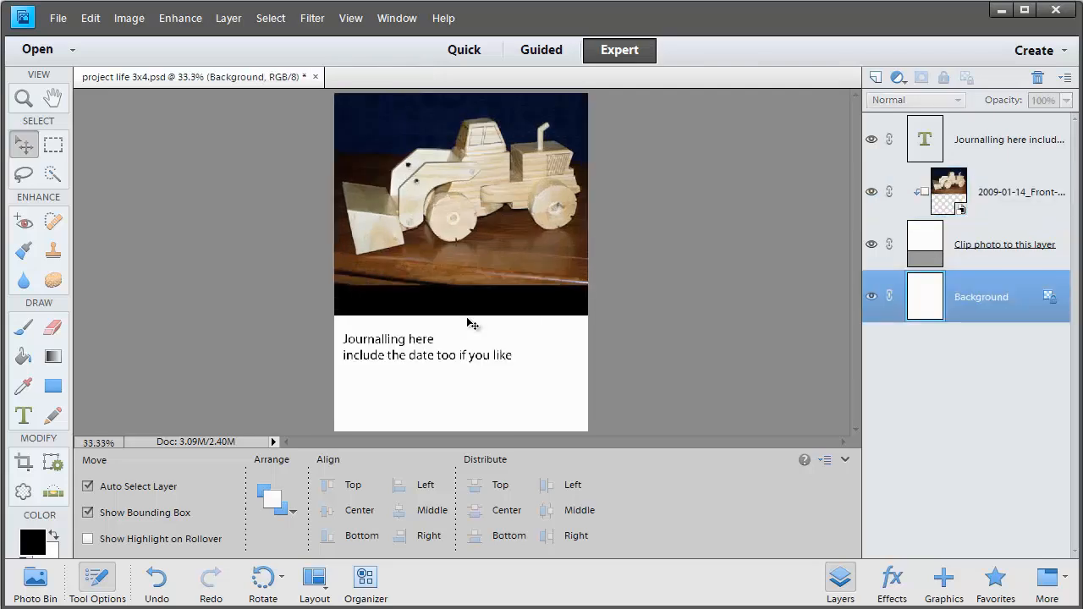
left_click(1004, 243)
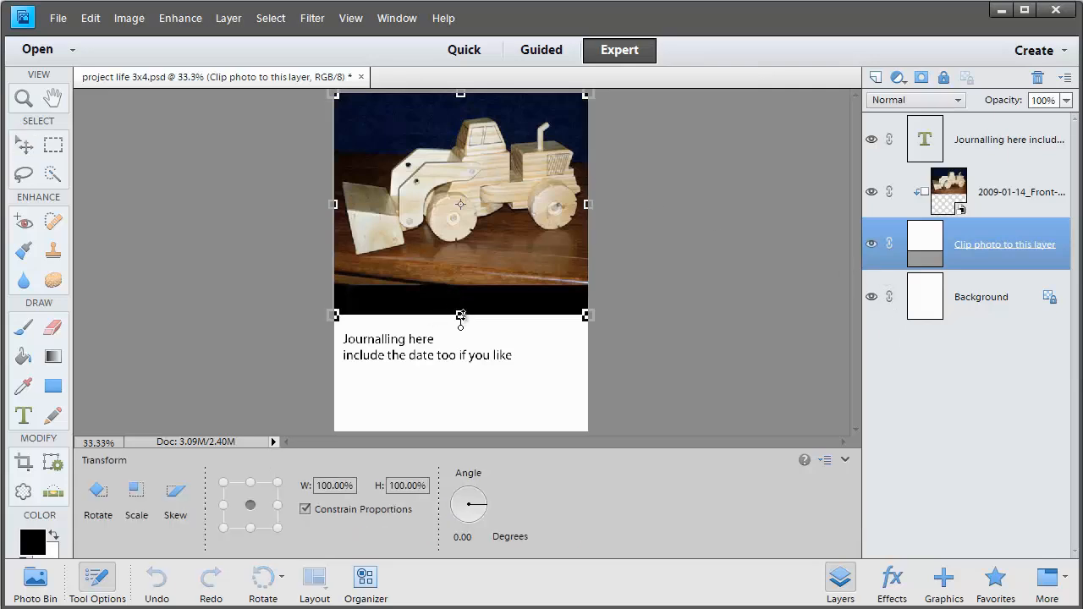
Raise the box's bottom edge and colour the journaling brown sampled from the wooden table.
left_click_drag(460, 315, 460, 272)
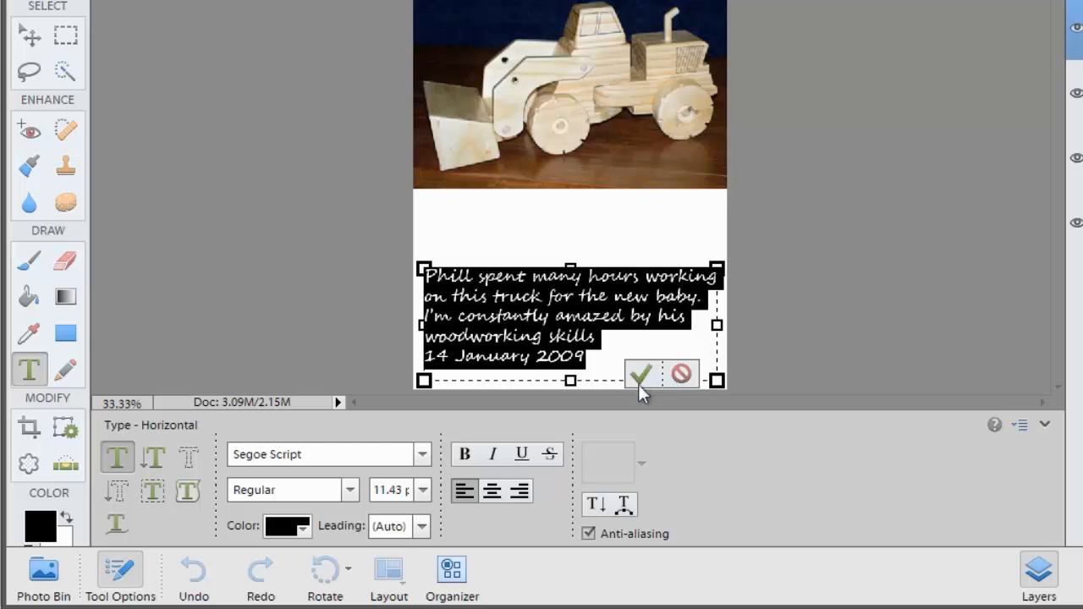
left_click(300, 526)
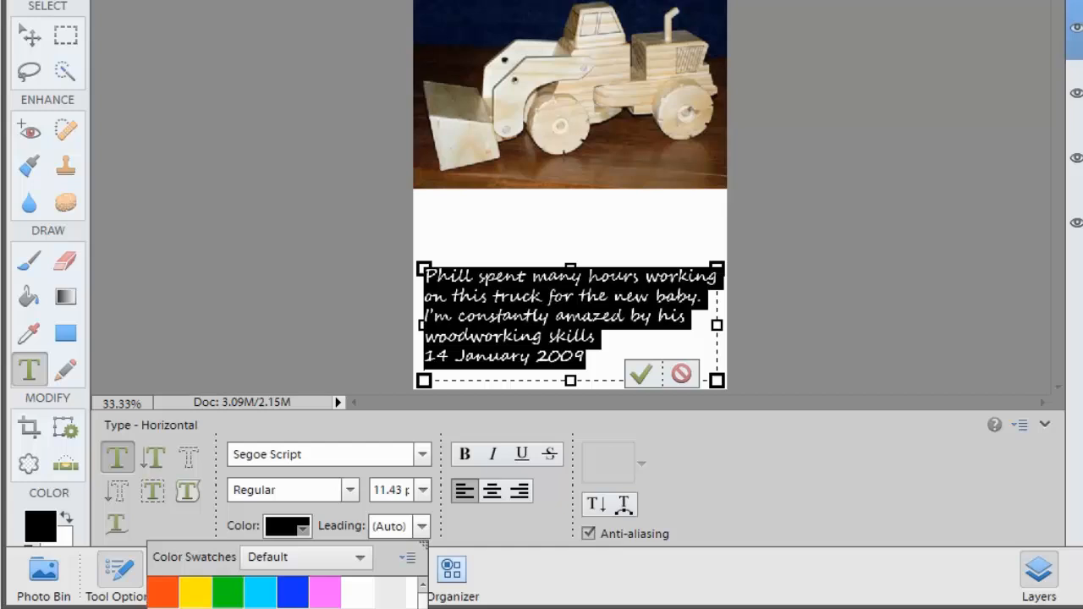
left_click(286, 526)
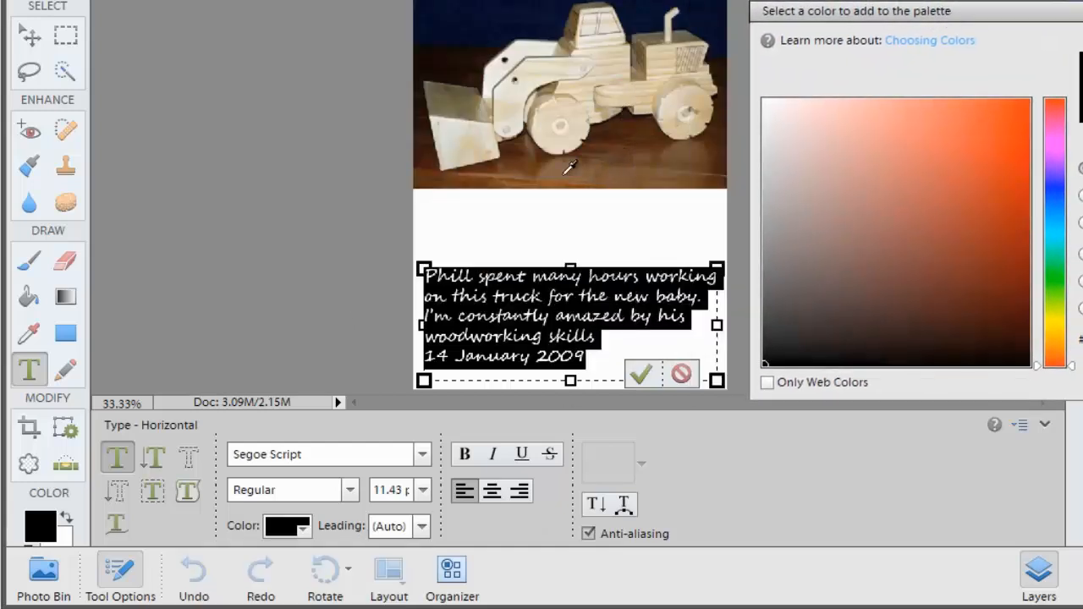
left_click(892, 212)
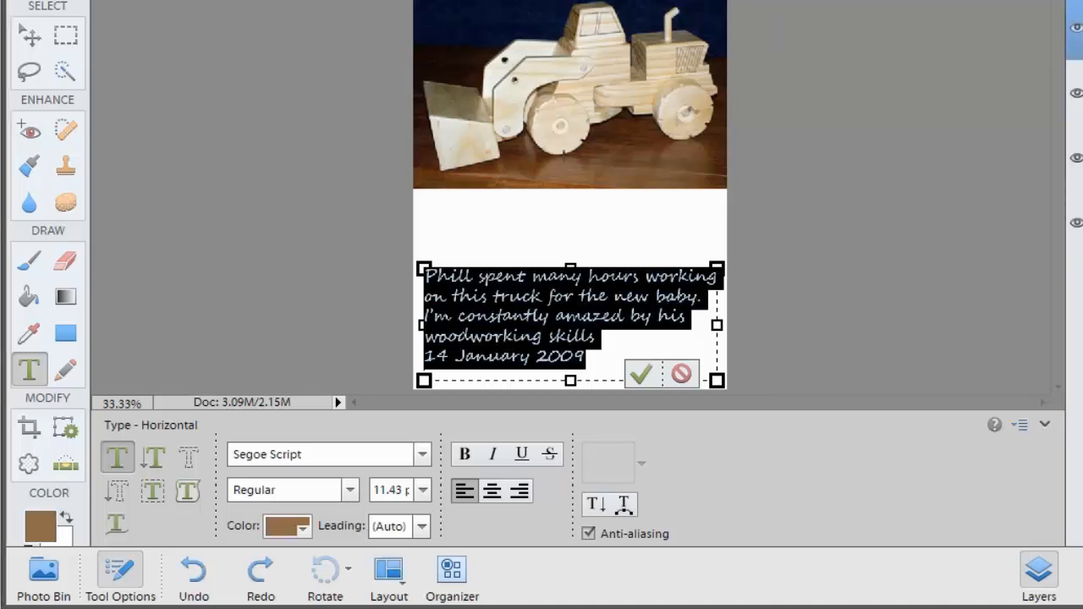
mouse_move(640, 378)
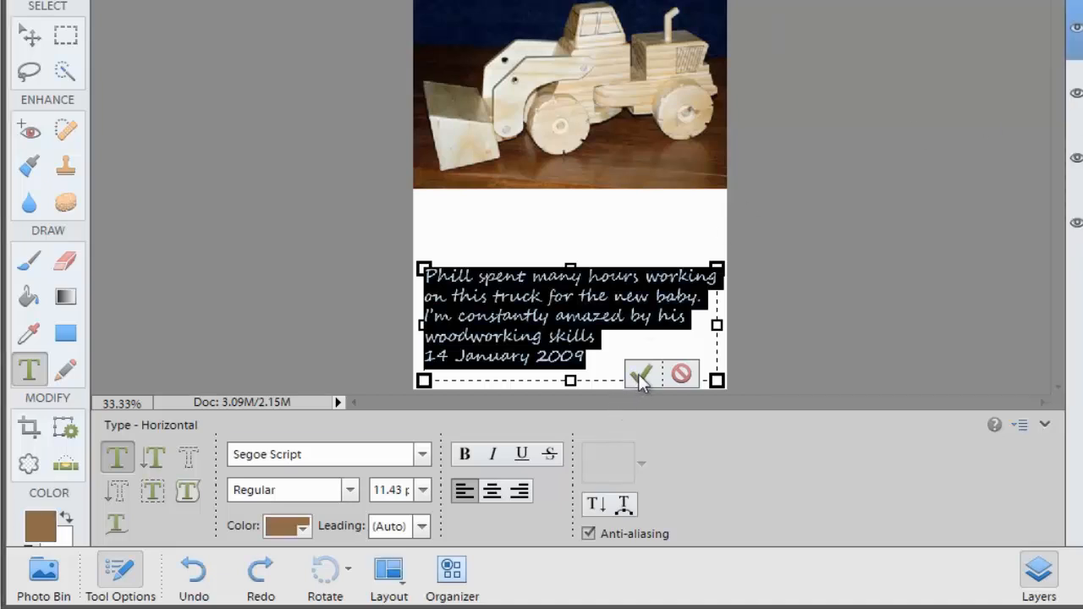
left_click(643, 373)
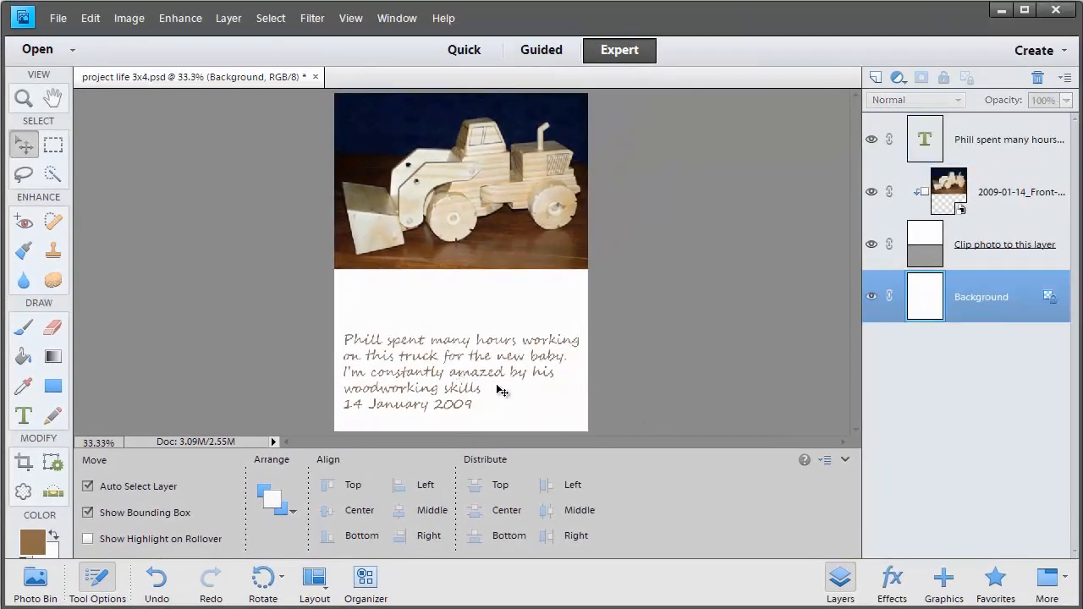
mouse_move(496, 401)
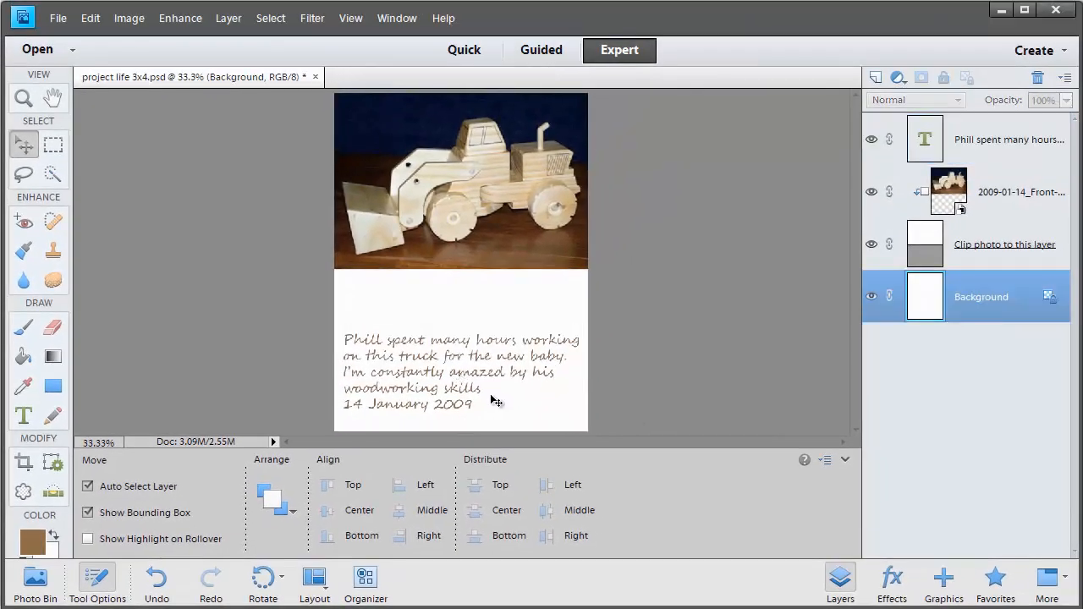
Place the 'Love daddy' word art, tilt it slightly and move it to the card's bottom.
left_click(58, 18)
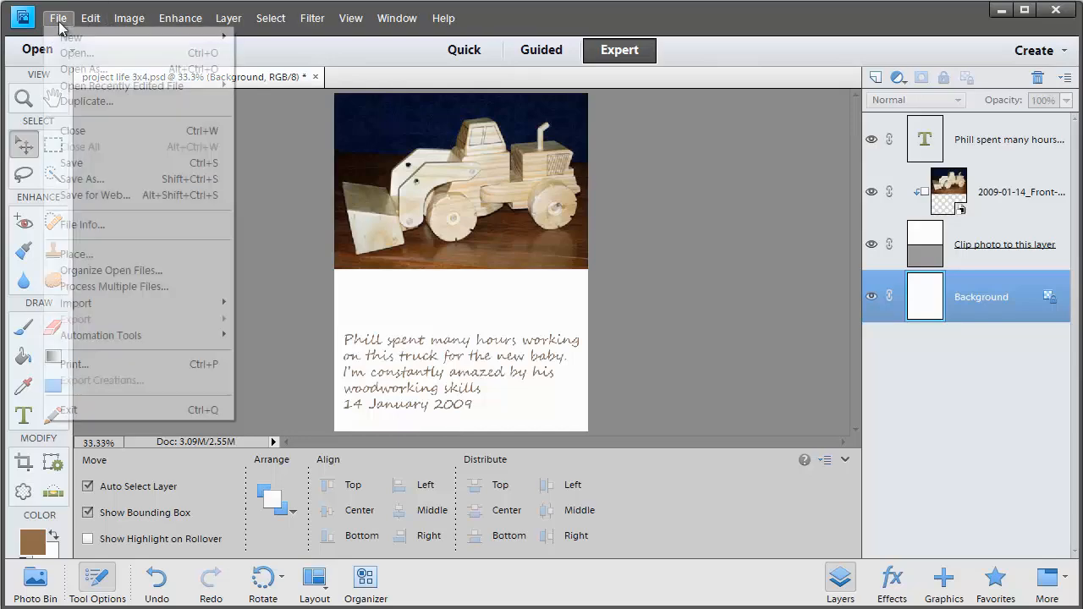
left_click(78, 253)
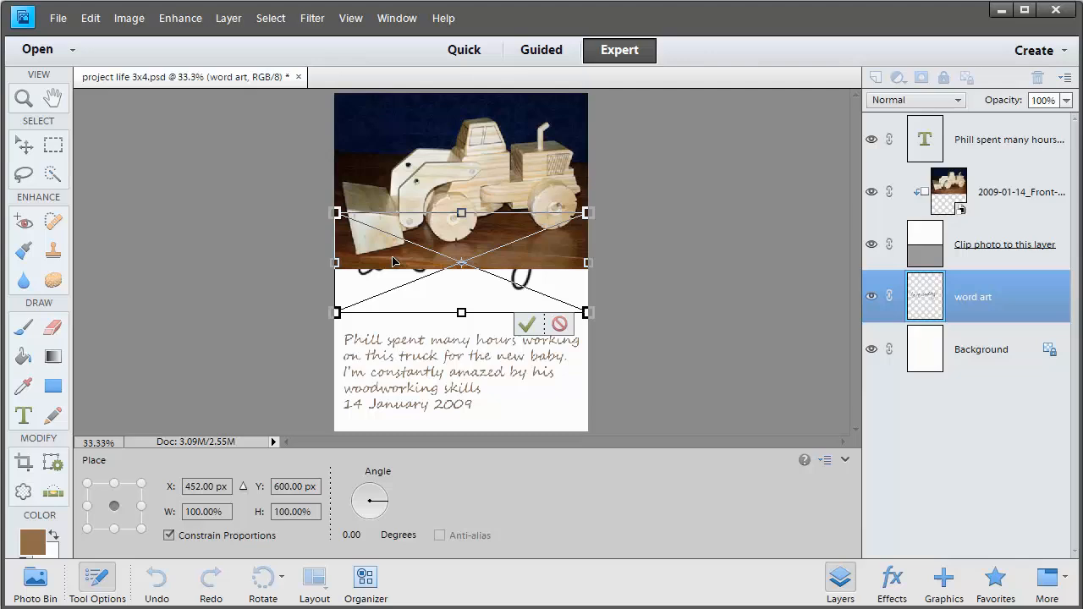
left_click_drag(461, 263, 461, 302)
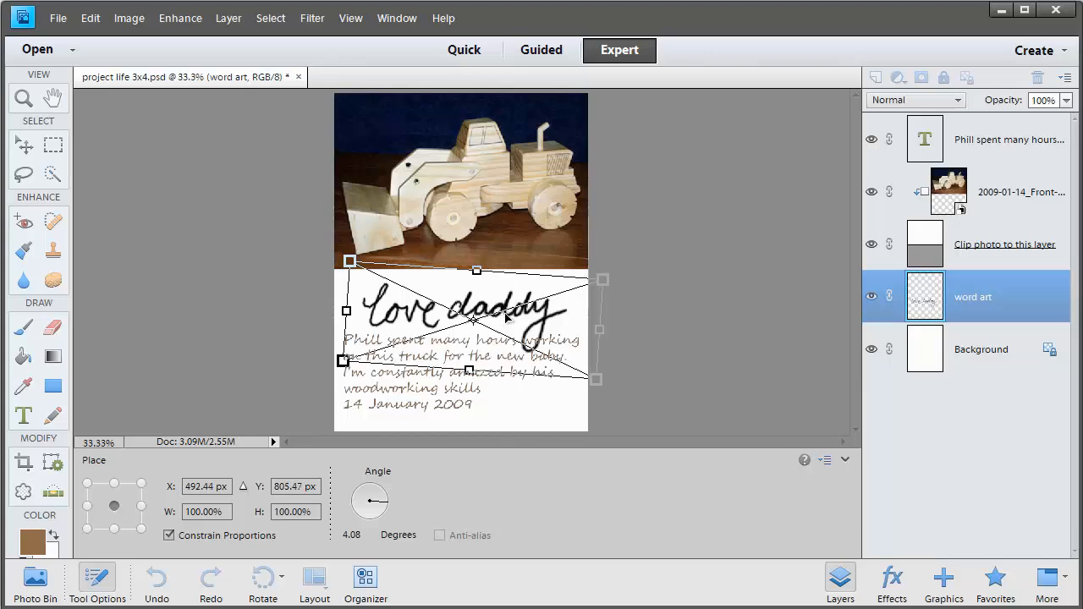
left_click_drag(474, 317, 483, 346)
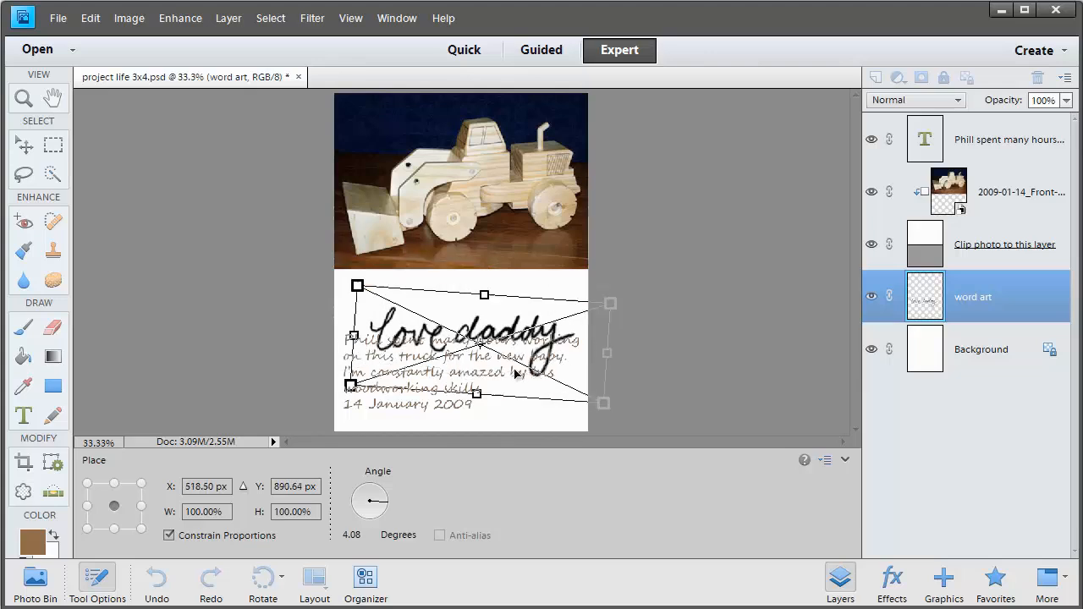
left_click_drag(483, 345, 492, 406)
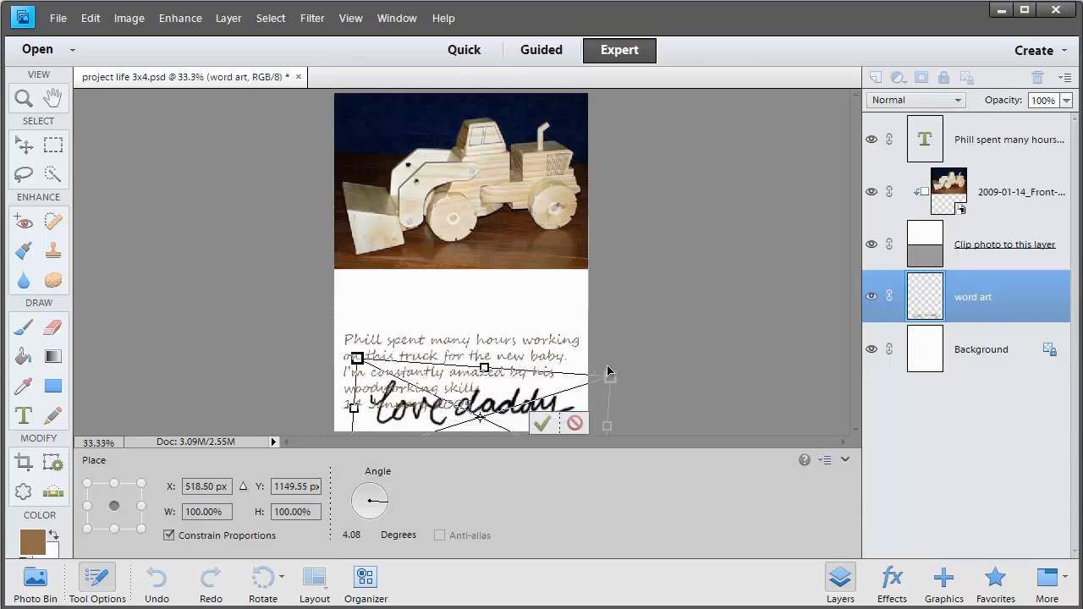
left_click(542, 423)
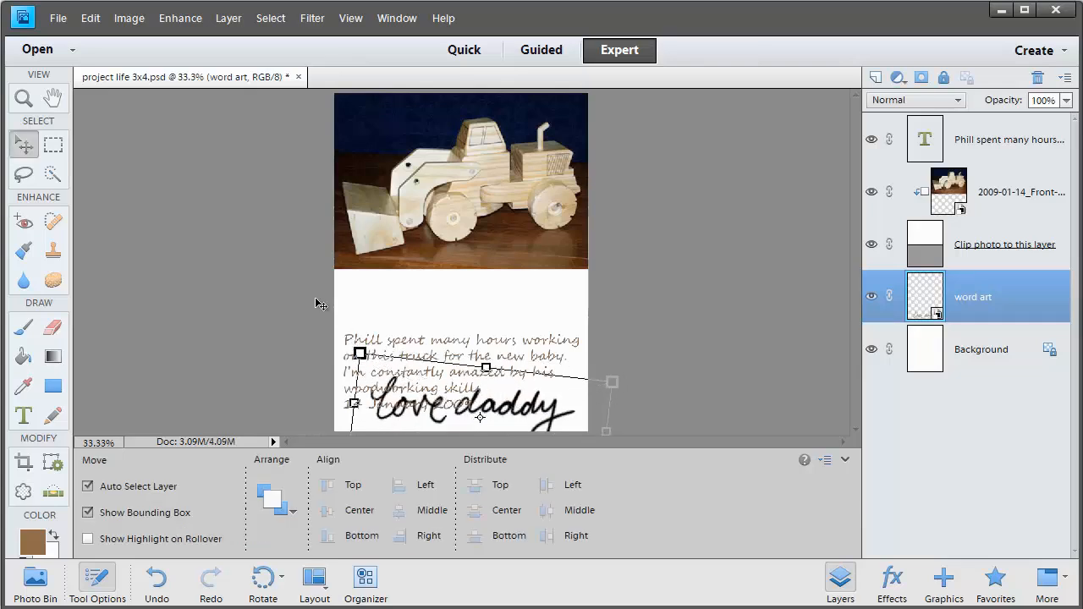
Commit the word art placement and deselect it.
left_click(1007, 138)
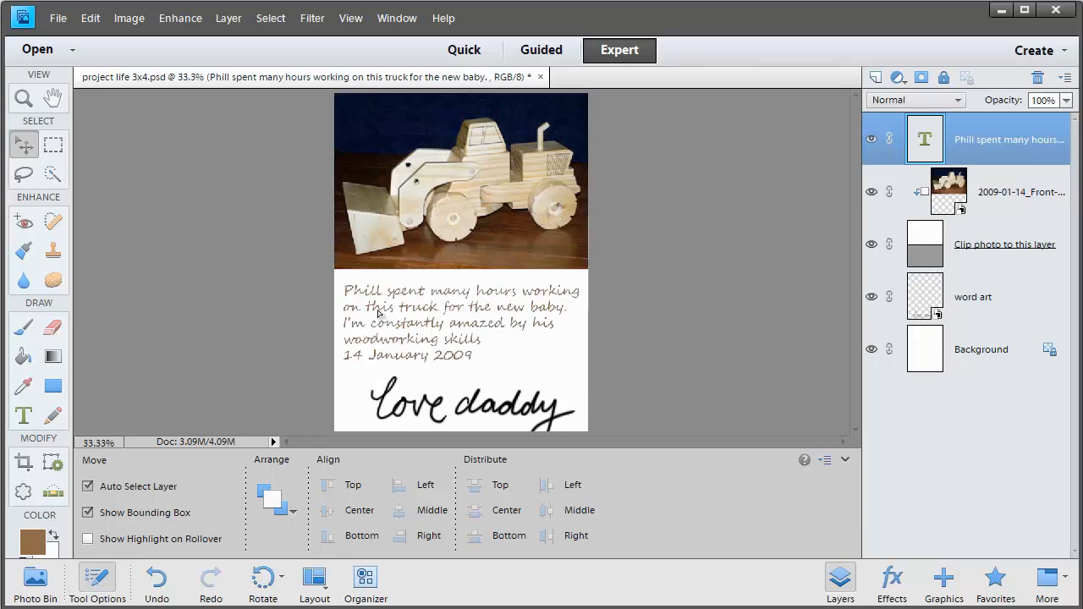
left_click(981, 349)
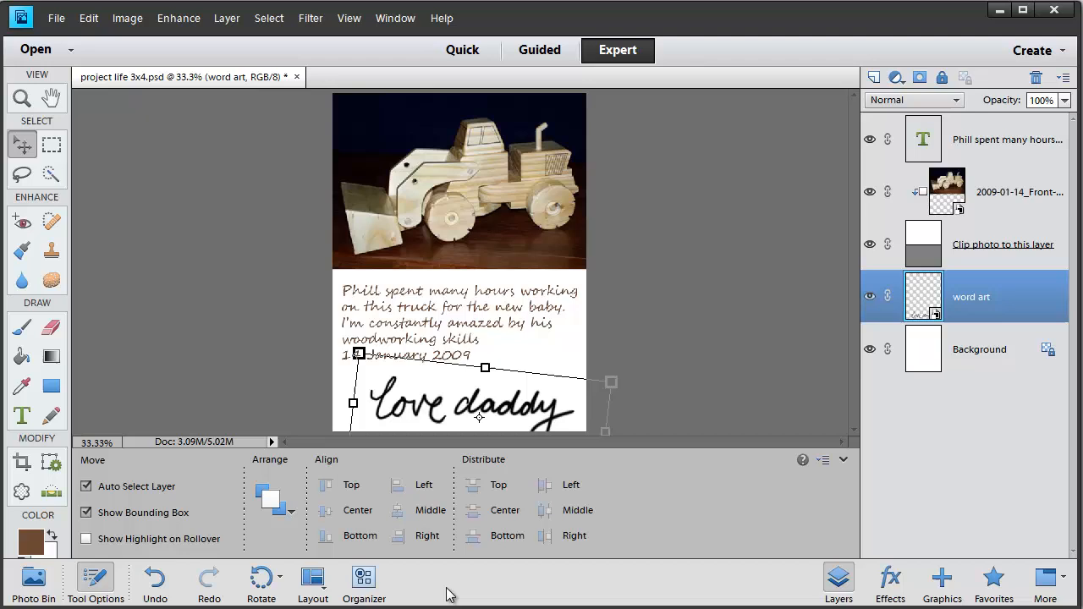
left_click(978, 348)
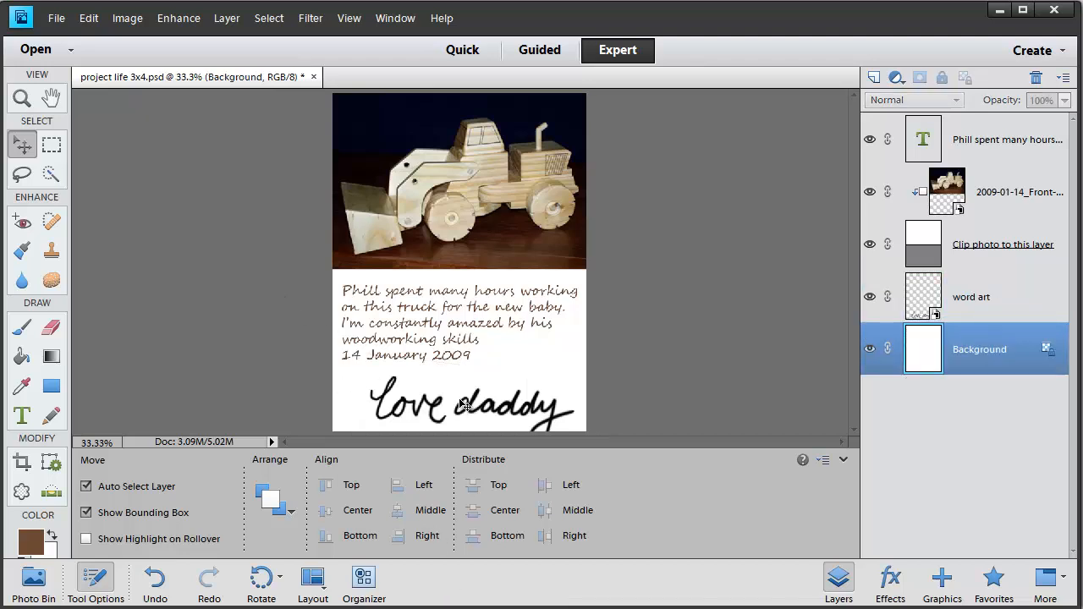
mouse_move(473, 412)
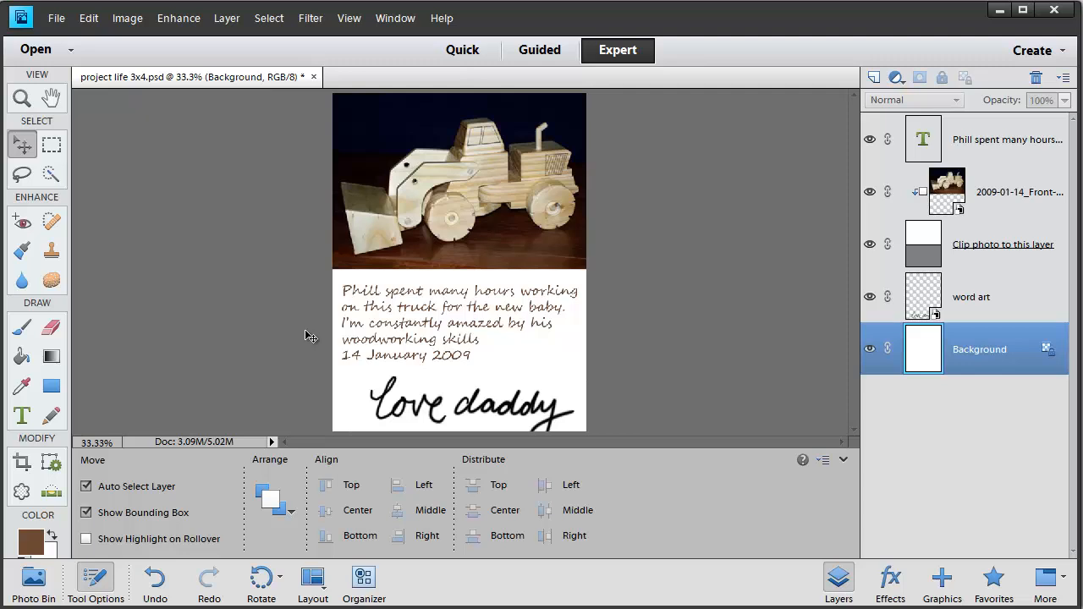
mouse_move(327, 372)
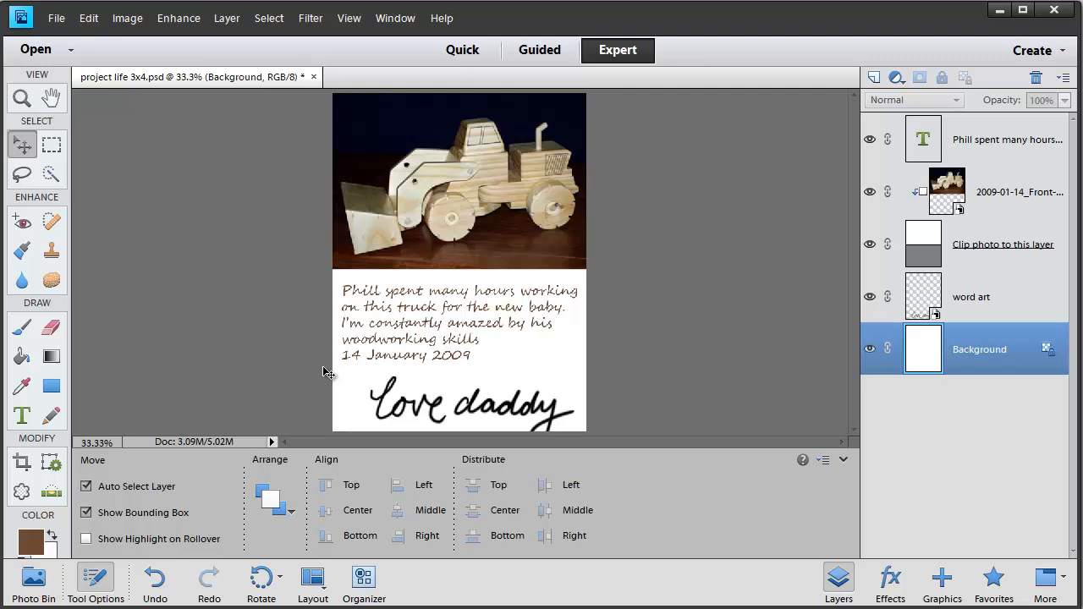
left_click(57, 17)
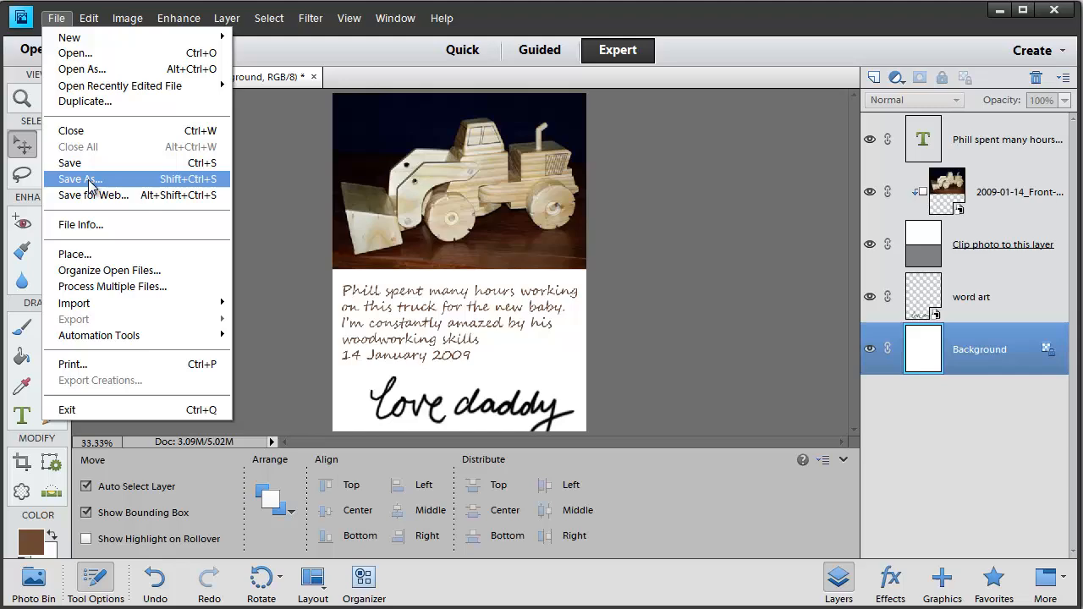
Save the card as a layered Photoshop file '20090114 PL card' on the Desktop.
left_click(79, 179)
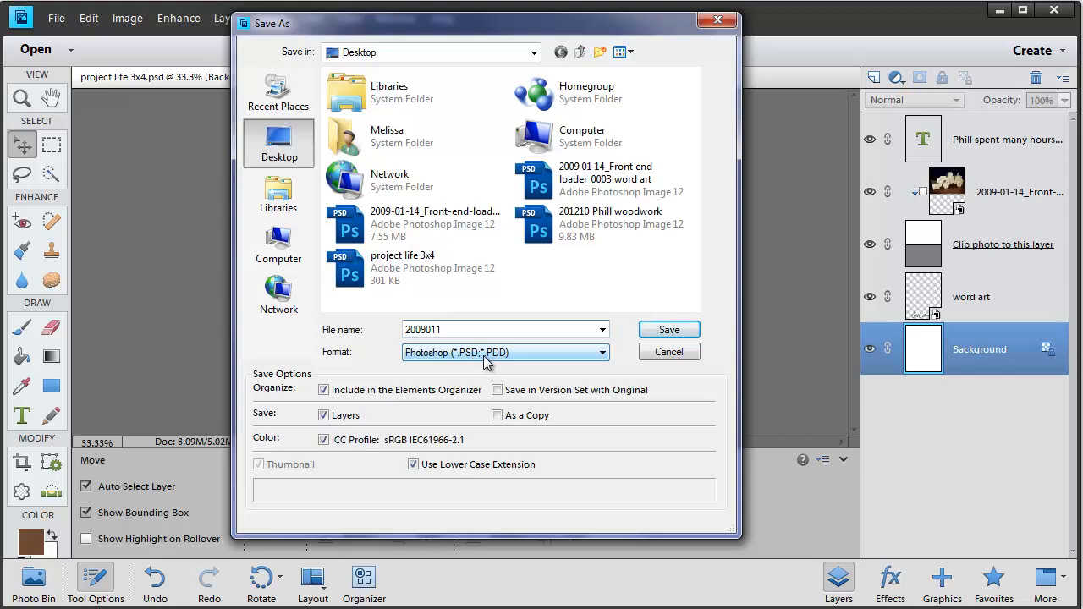
type("20090114 PL c")
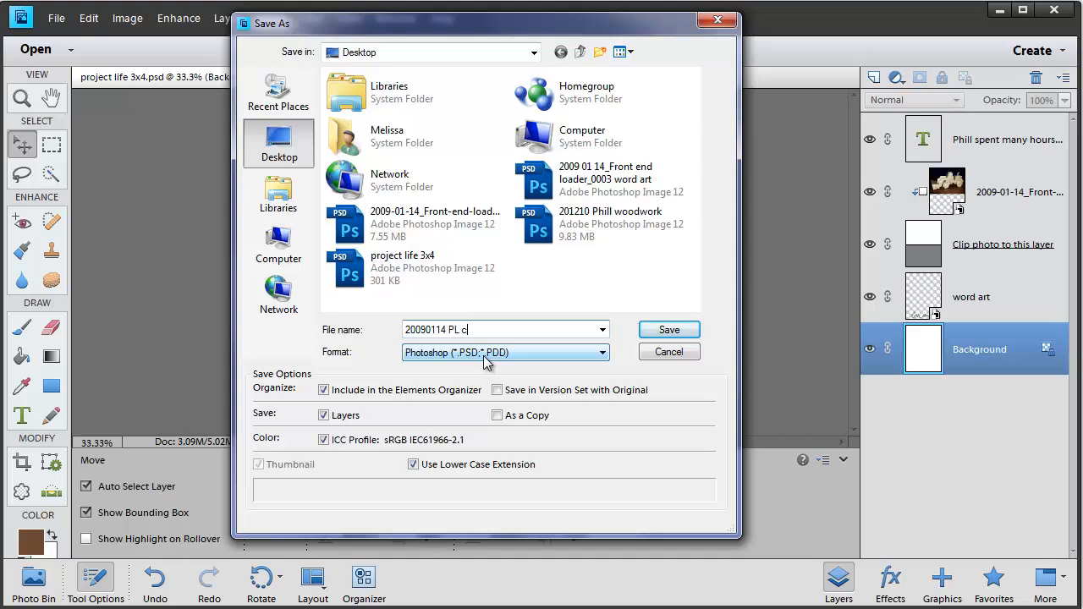
left_click(668, 329)
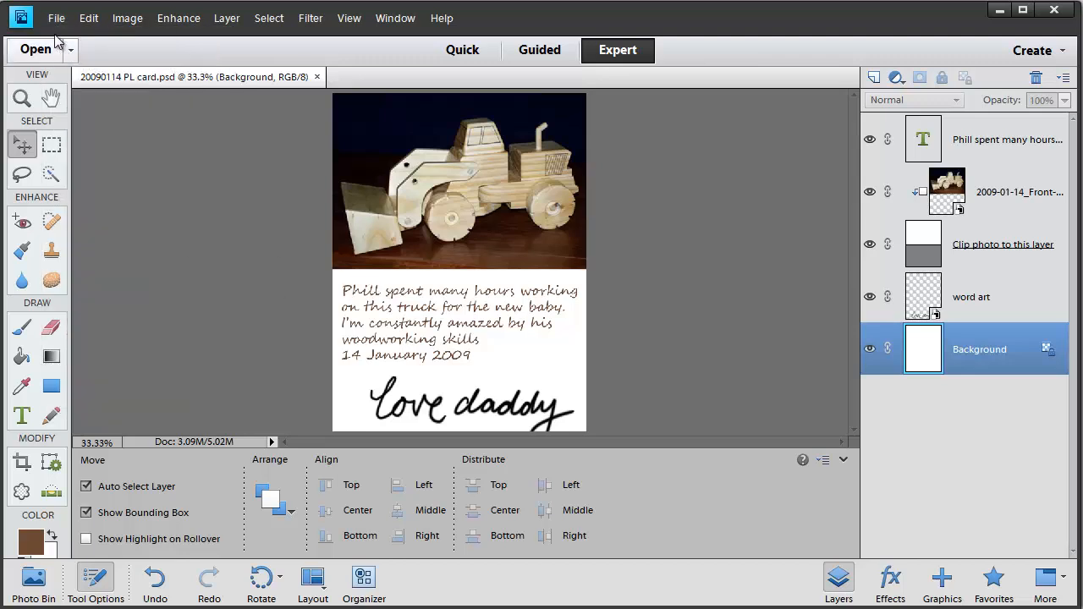
left_click(63, 17)
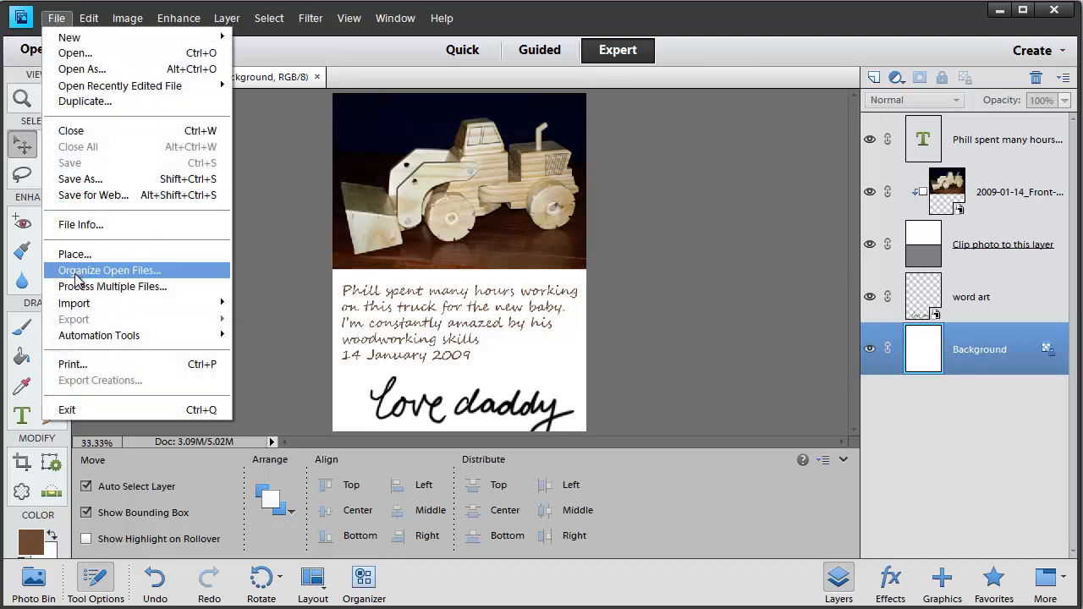
mouse_move(72, 363)
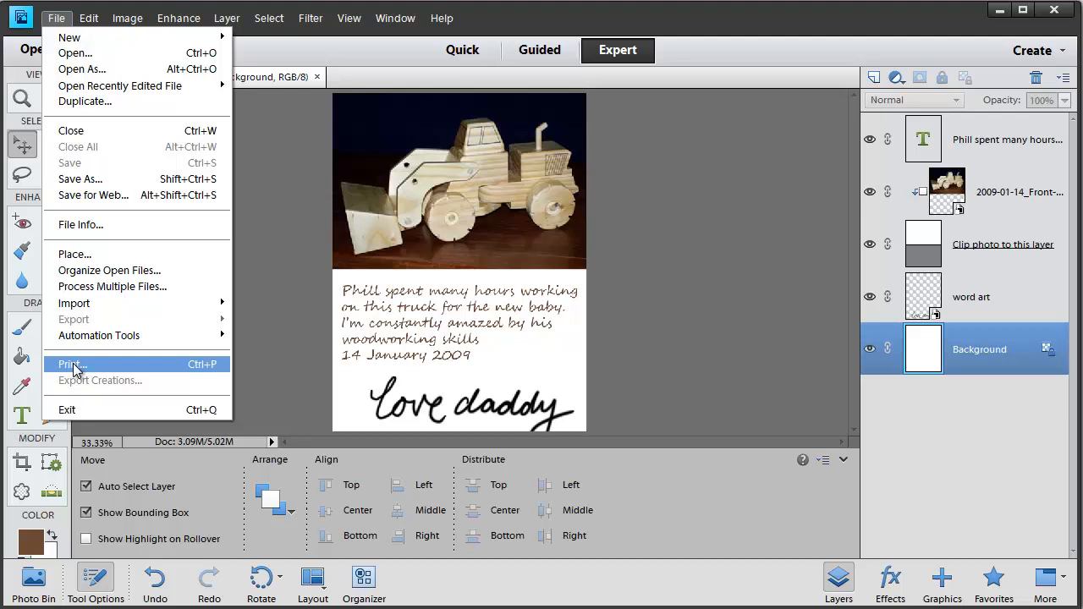
mouse_move(95, 202)
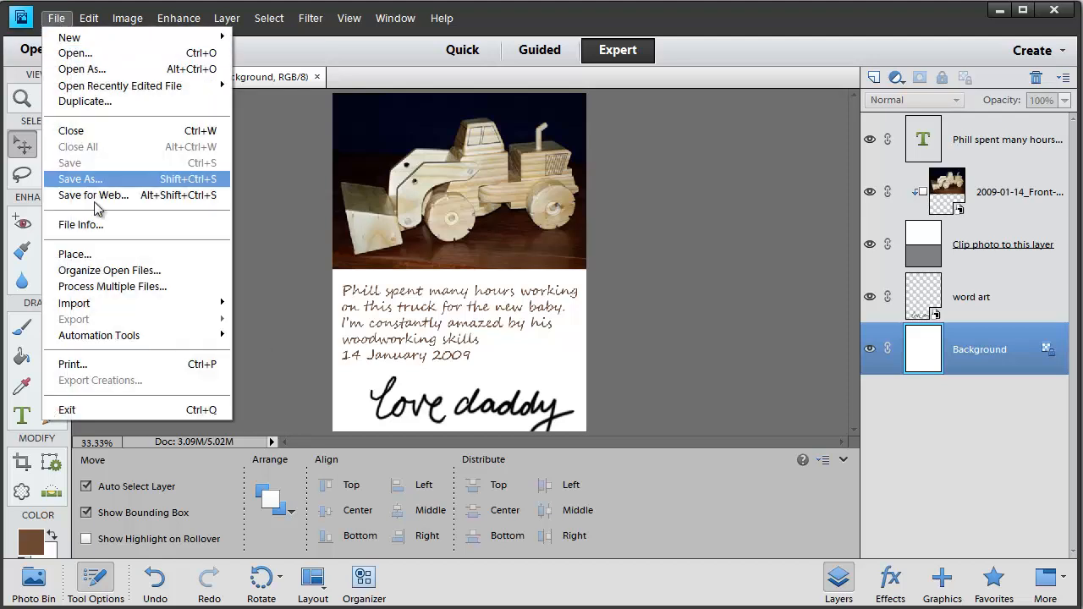
Save a JPEG copy '20090114 PL card.jpg' to the Desktop at quality 12.
left_click(79, 178)
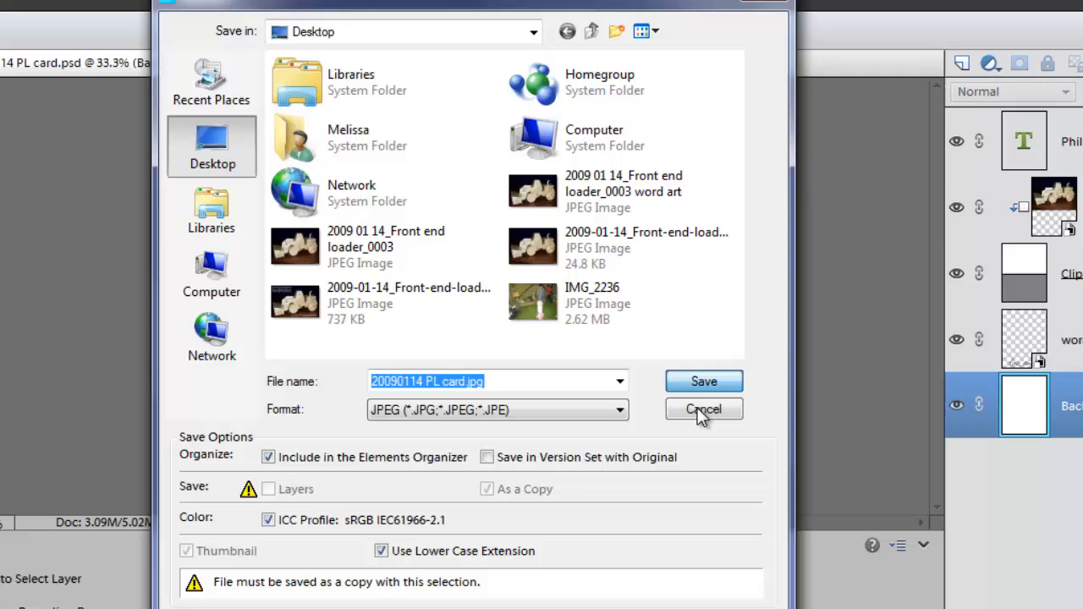
left_click(703, 380)
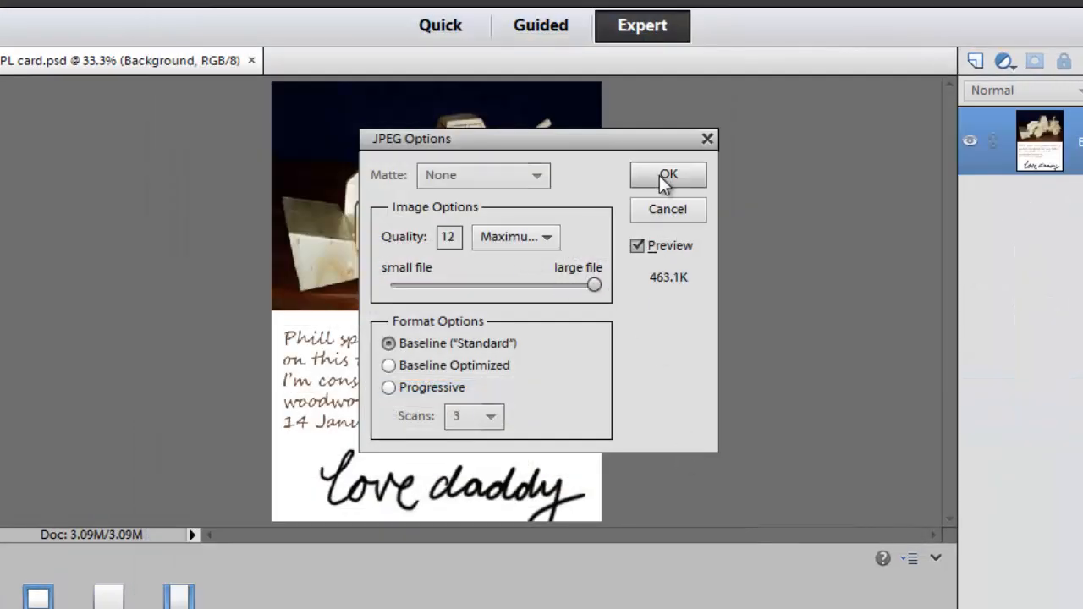
left_click(667, 175)
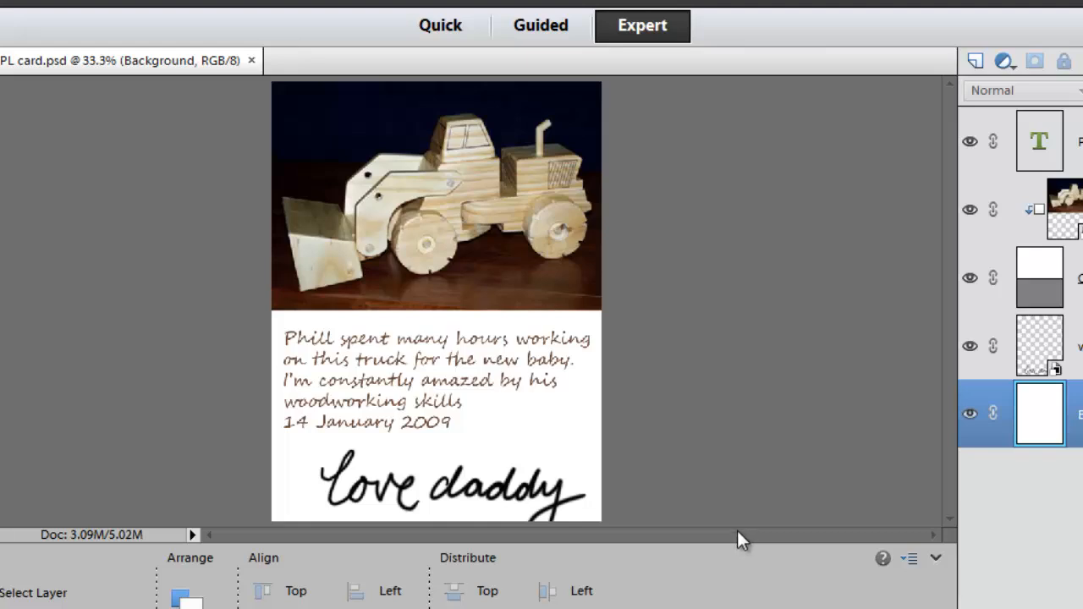
mouse_move(746, 548)
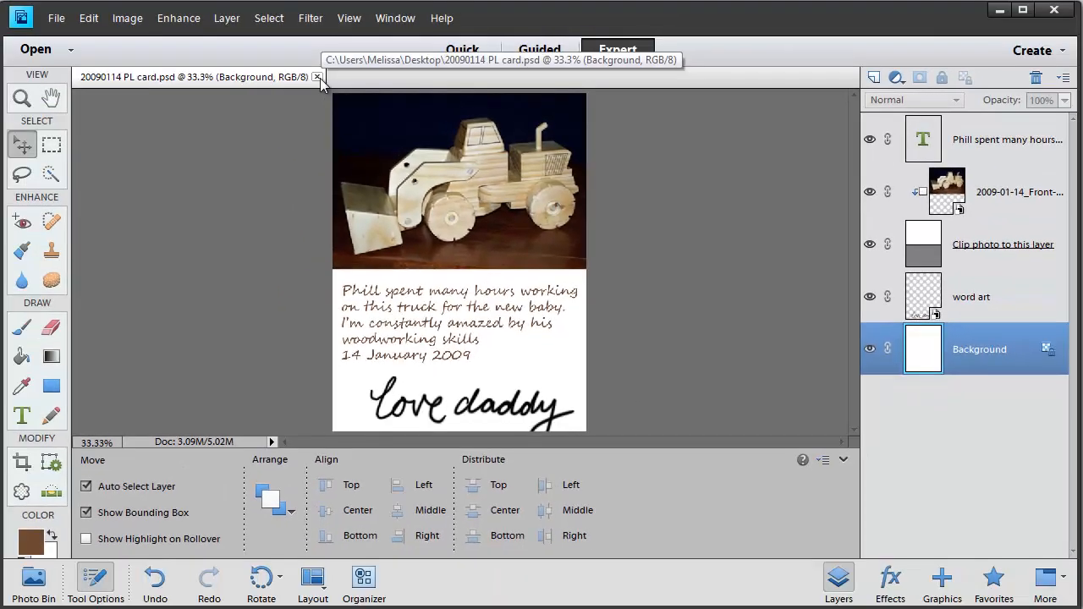
Close the card, reopen project life 3x4.psd and commit its placeholder journaling unchanged.
left_click(58, 17)
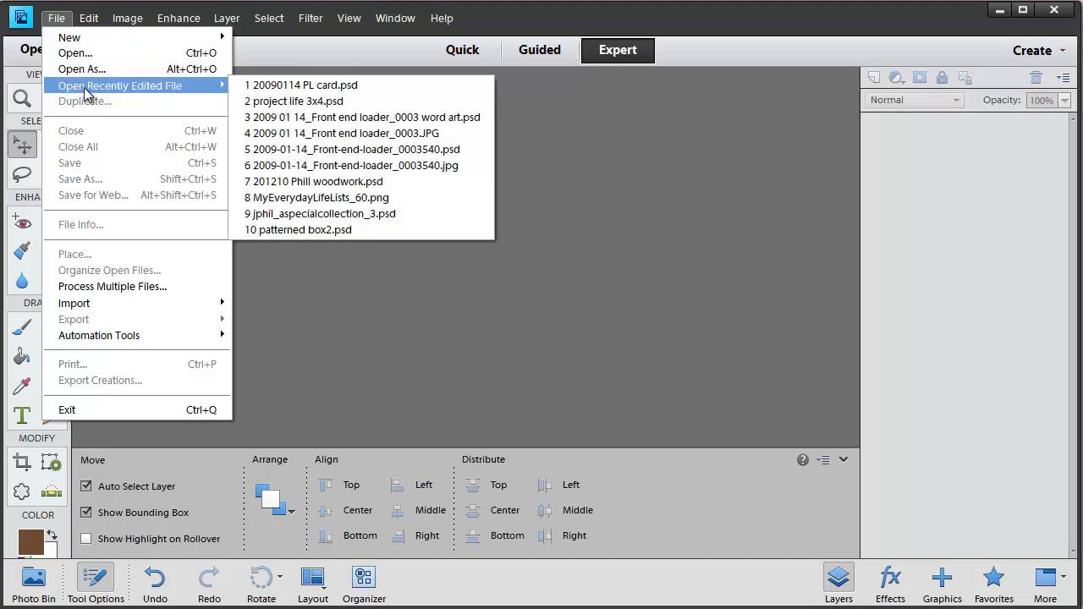
left_click(297, 101)
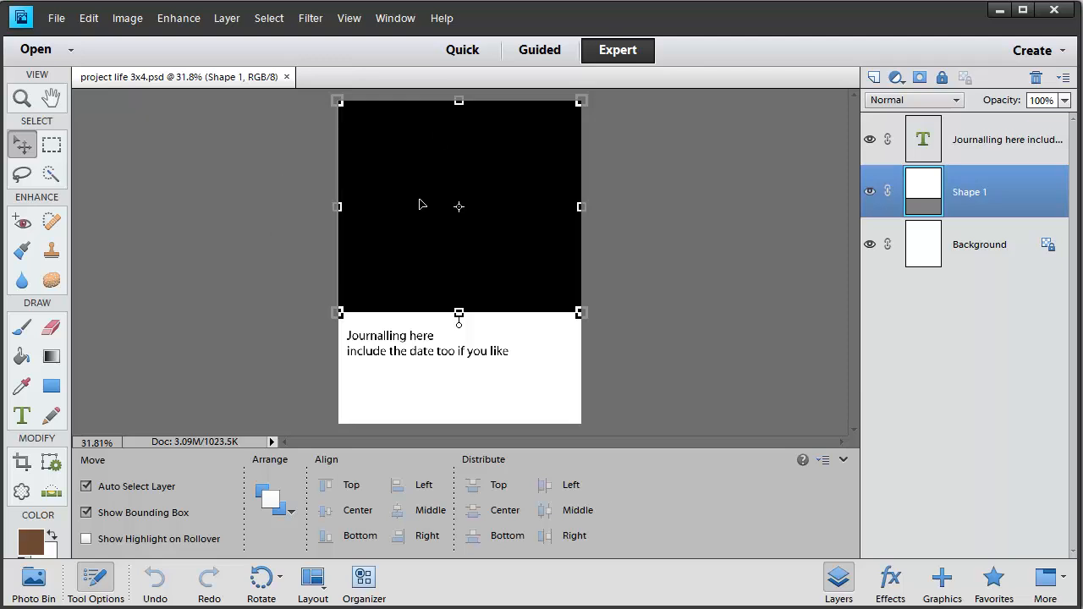
mouse_move(405, 248)
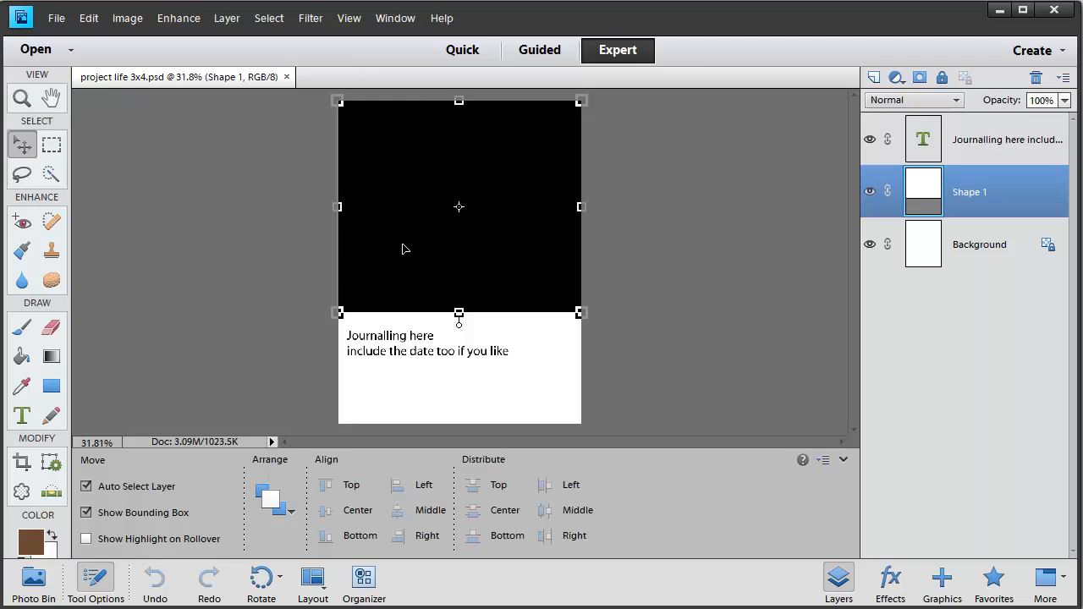
mouse_move(398, 353)
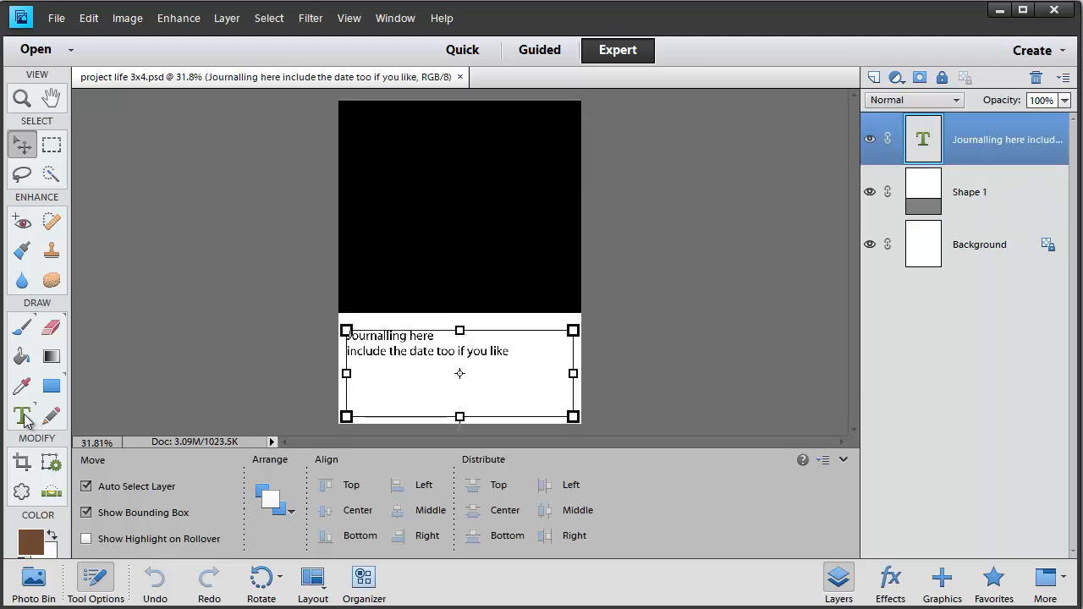
left_click(21, 414)
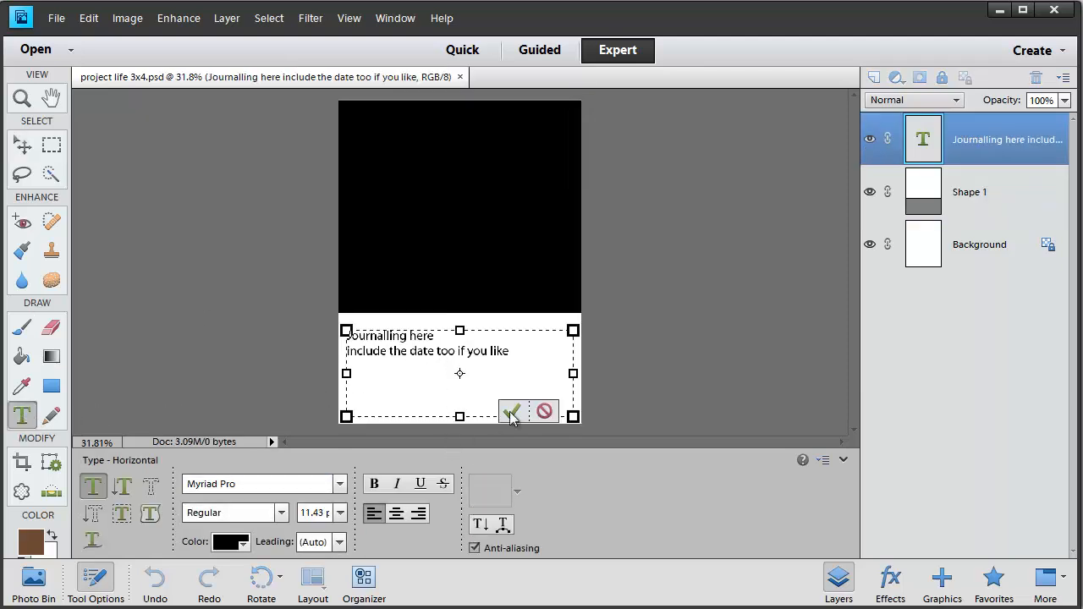
left_click(513, 410)
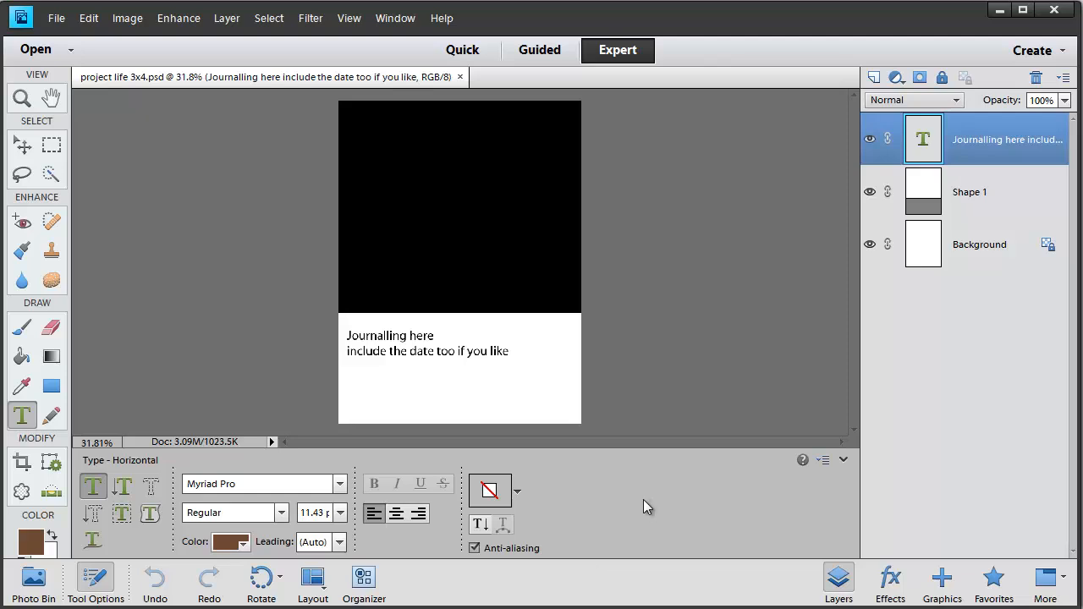
mouse_move(647, 507)
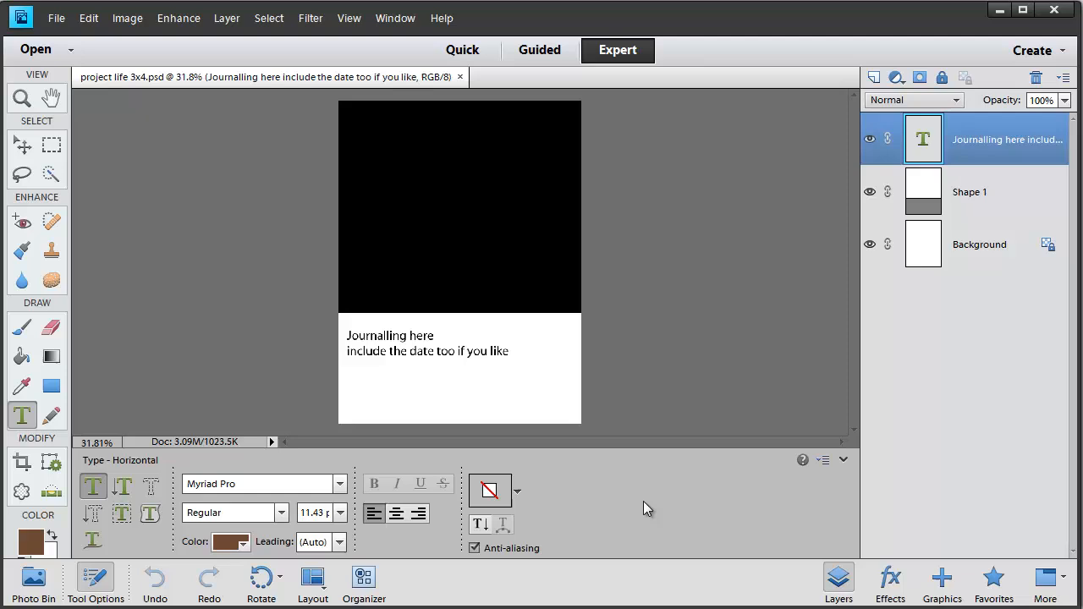
left_click(969, 192)
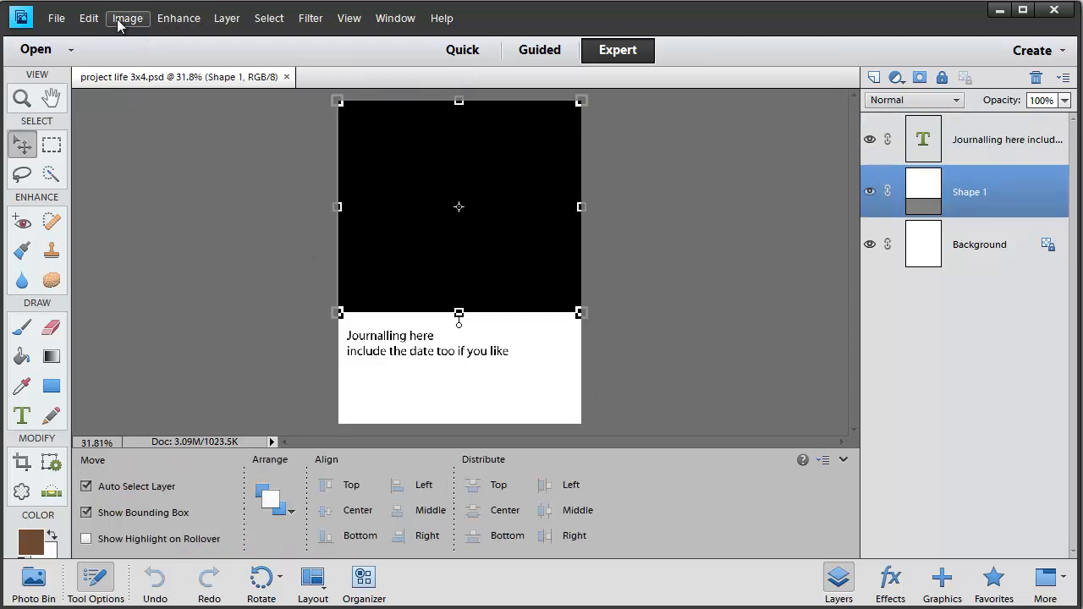
Rotate the template canvas 90° into landscape orientation.
left_click(127, 18)
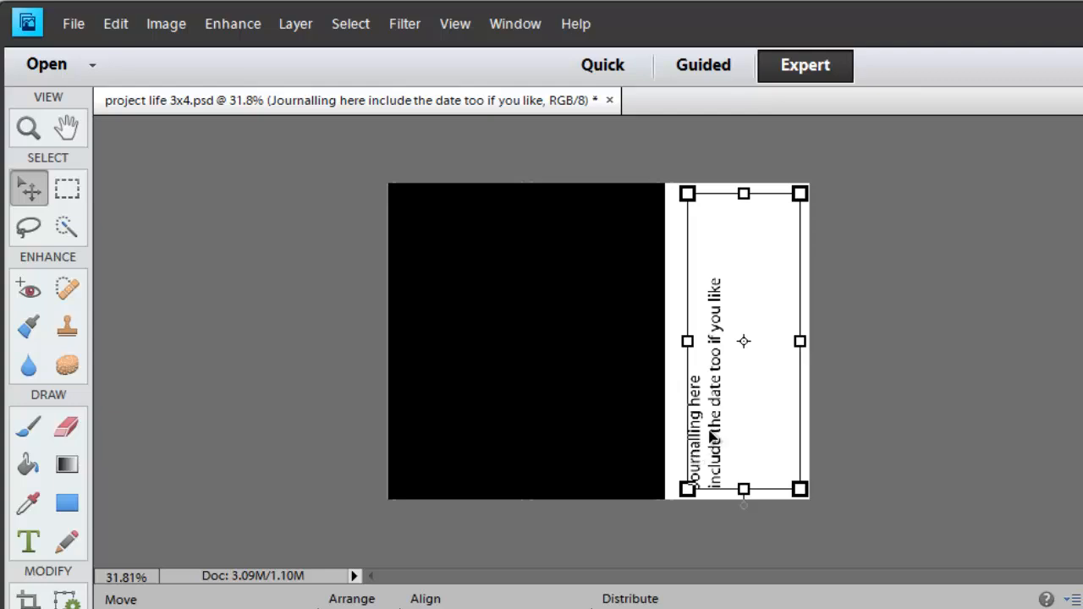
mouse_move(696, 474)
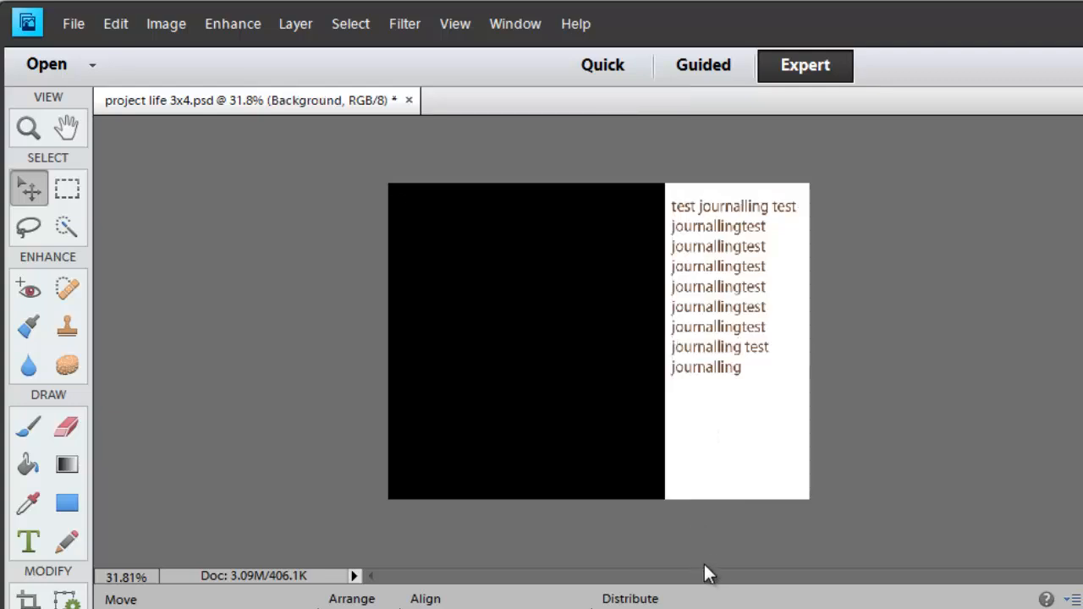
mouse_move(722, 571)
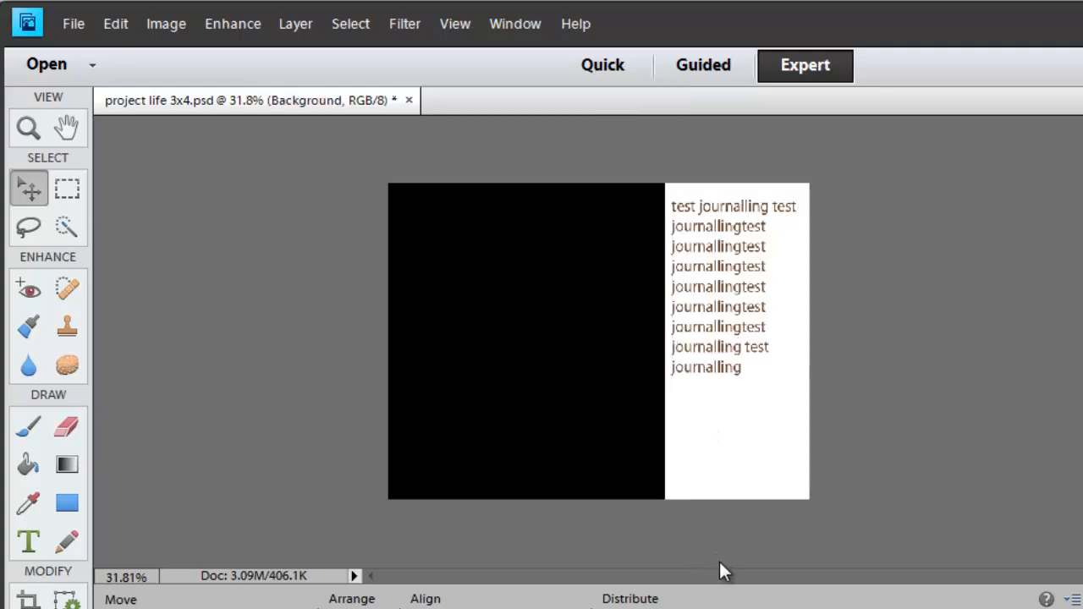
mouse_move(719, 523)
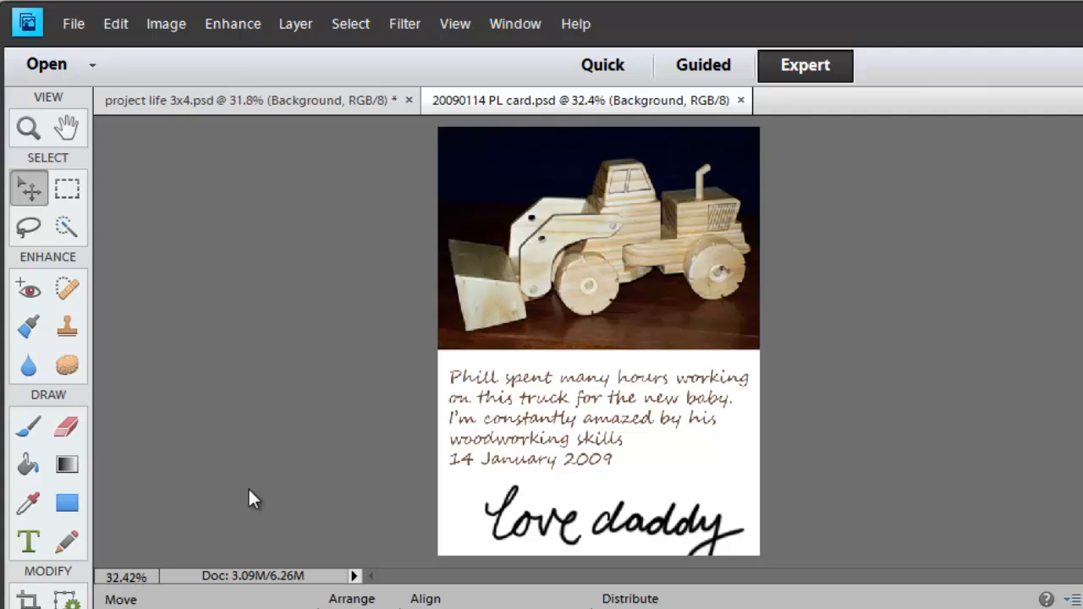
Open 20090114 PL card.psd as a second document tab.
left_click(598, 249)
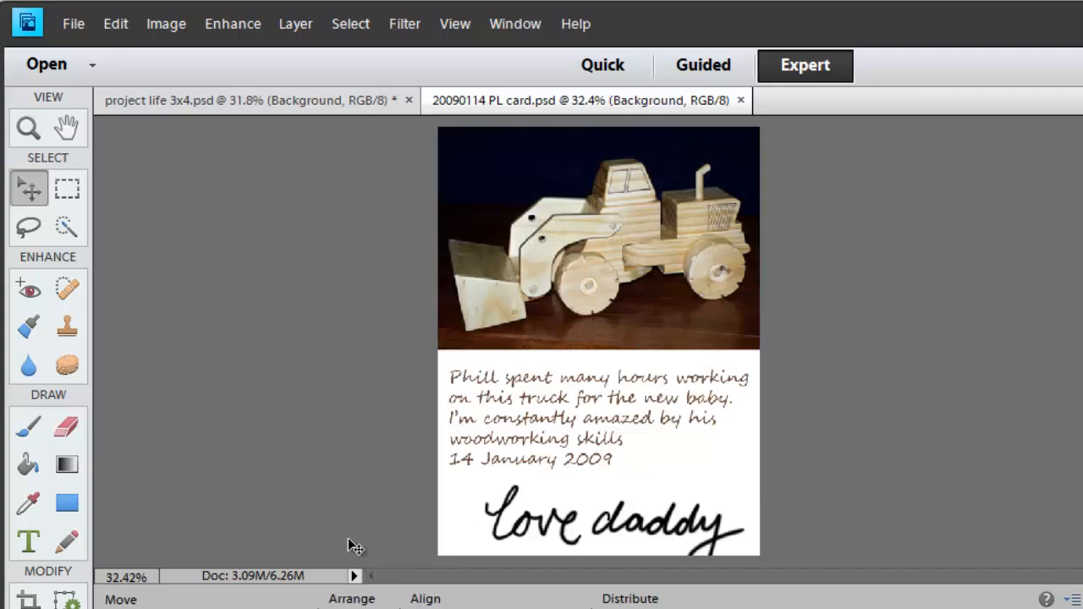
mouse_move(386, 542)
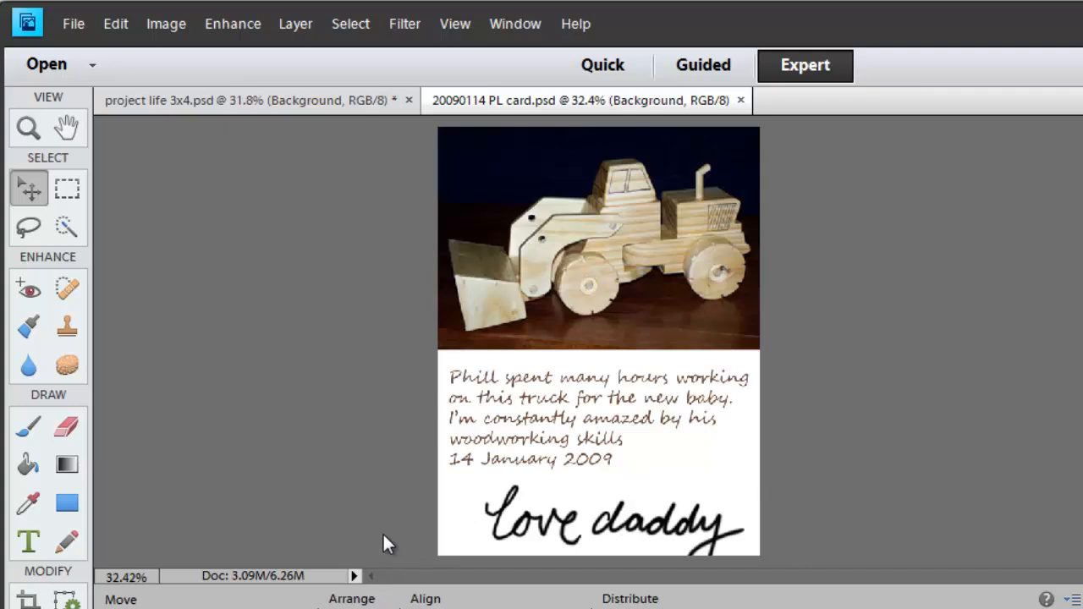